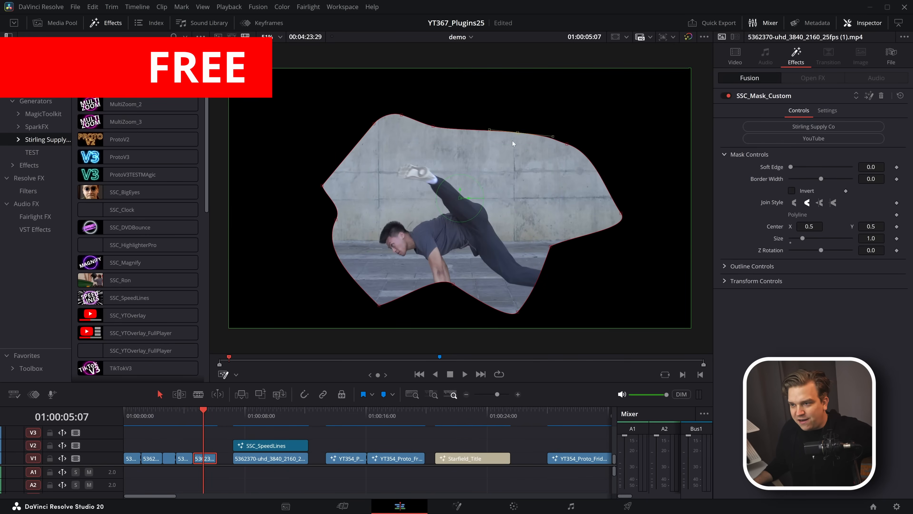
- Enable the Outline option under the SSC_Mask_Custom Outline Controls
click(750, 266)
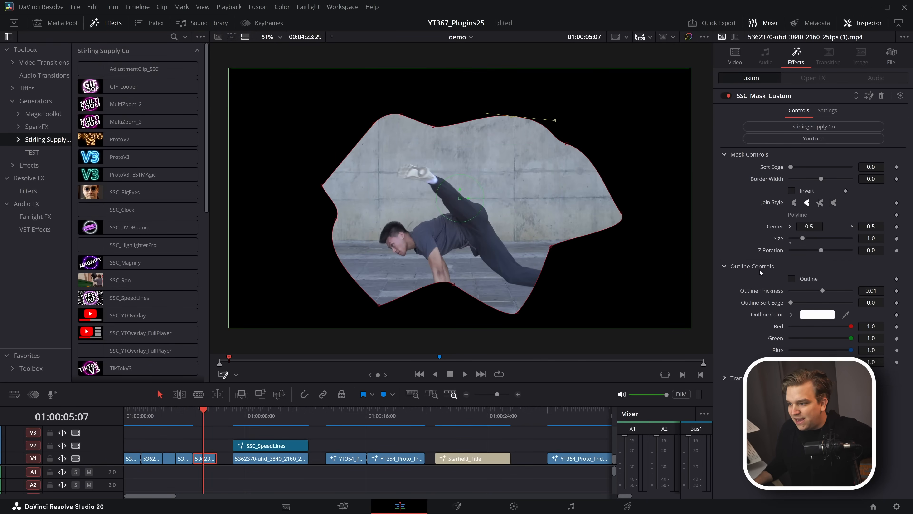
click(792, 278)
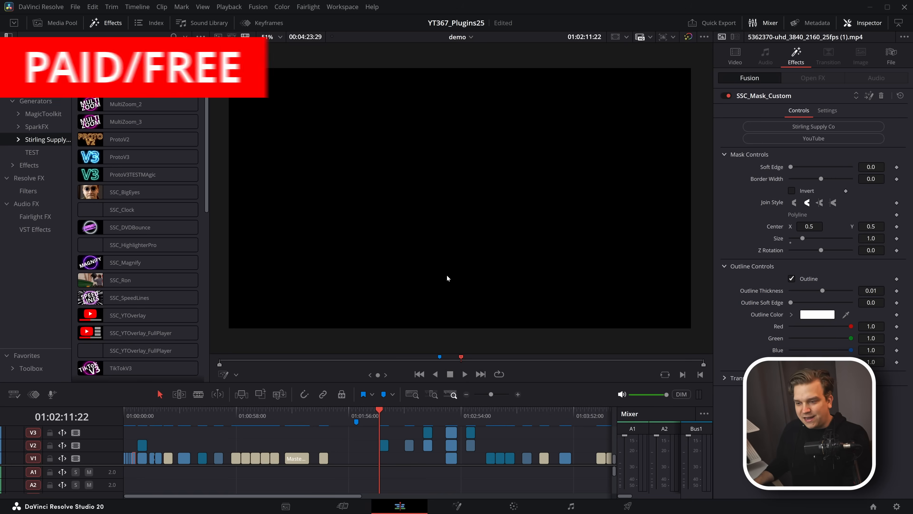
- Select the ProtoV3 title clip and show its Preset dropdown choices
click(464, 374)
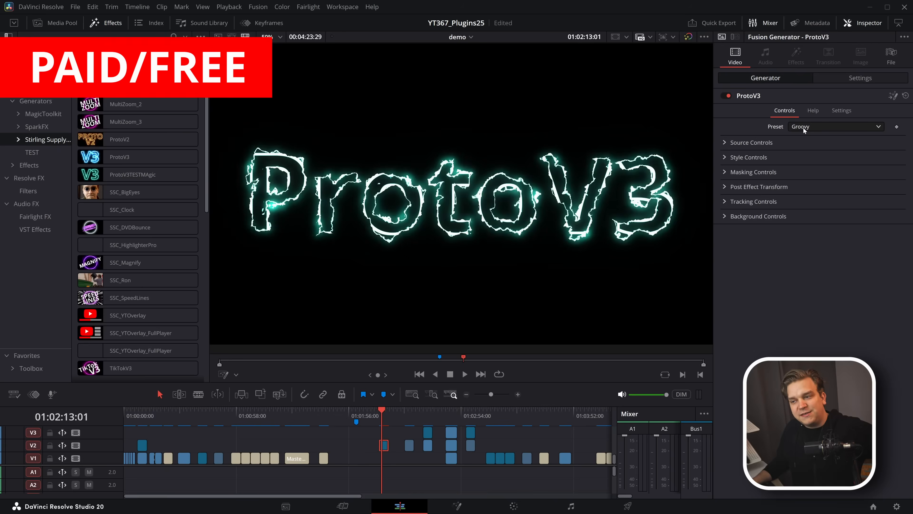
click(835, 127)
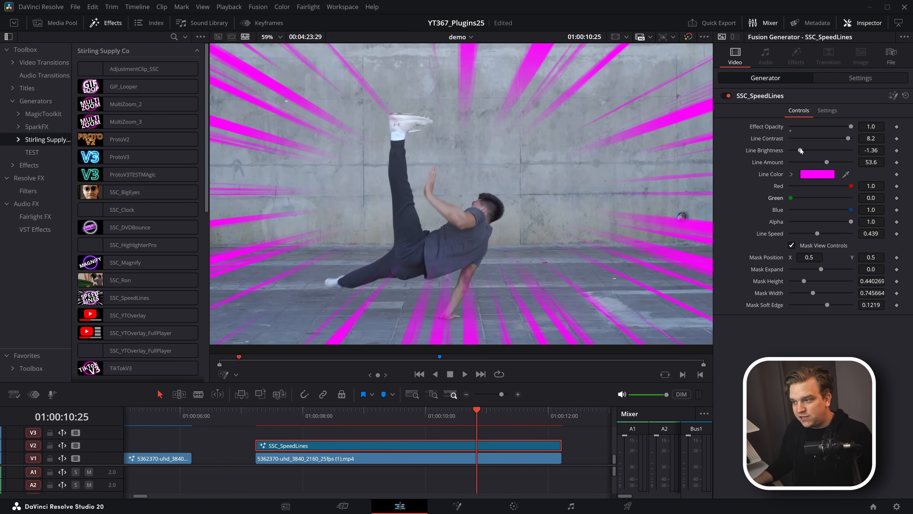
- Raise SSC_SpeedLines Line Brightness from -1.36 to about -0.12
drag(801, 150, 821, 151)
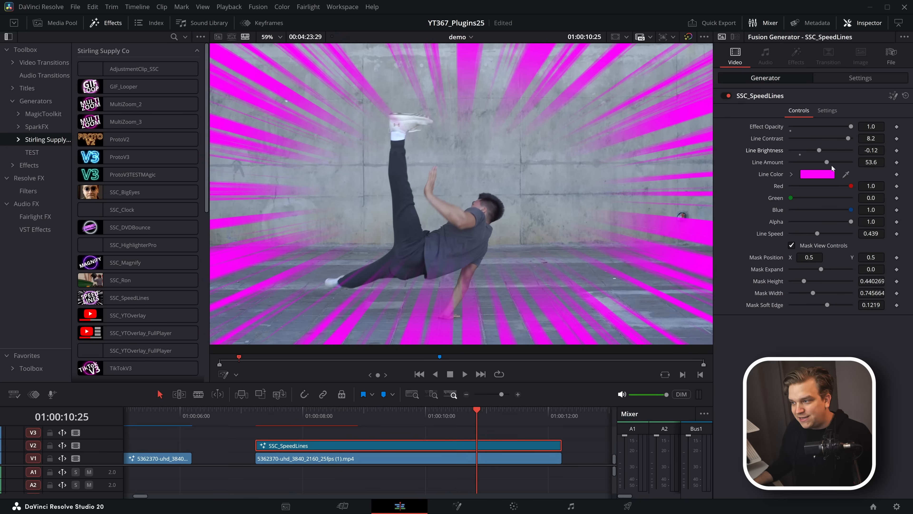
drag(825, 161, 801, 161)
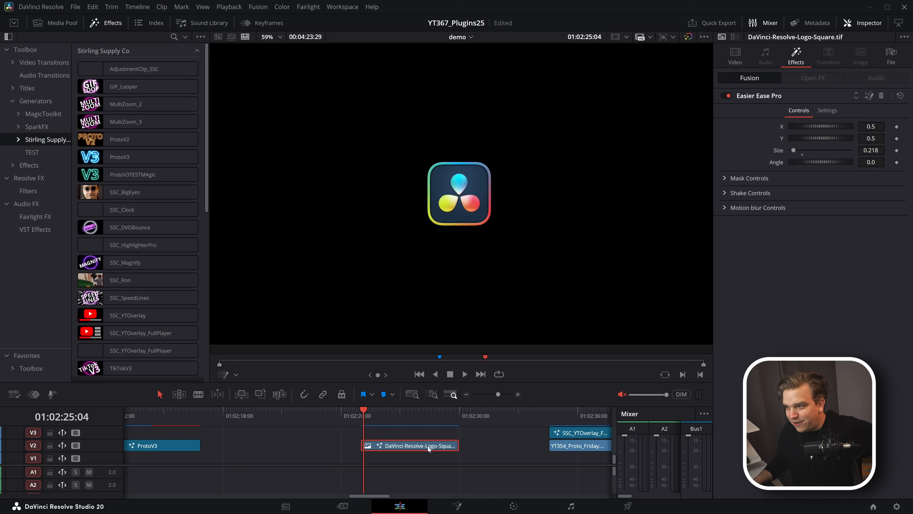
mouse_move(435, 469)
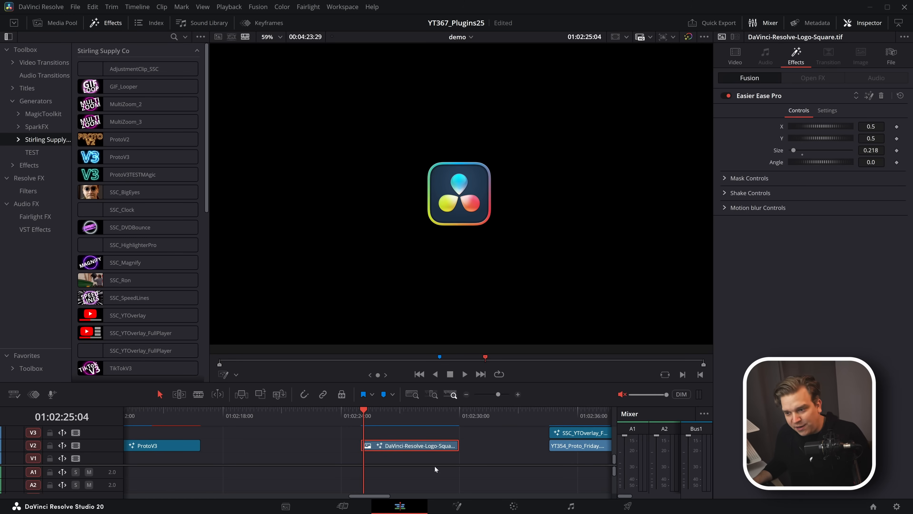
- Keyframe the Easier Ease Pro X position at 0.63 and 0.188 so the logo slides across
click(464, 374)
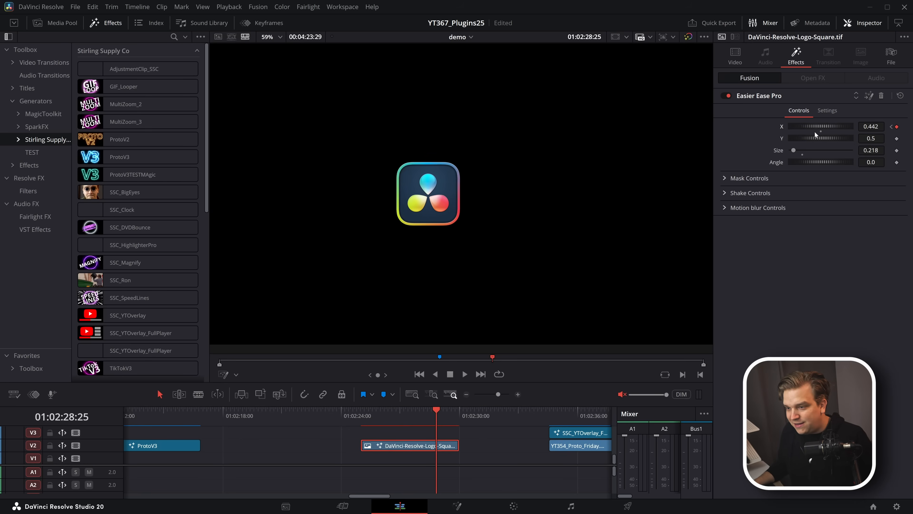
drag(814, 126, 822, 126)
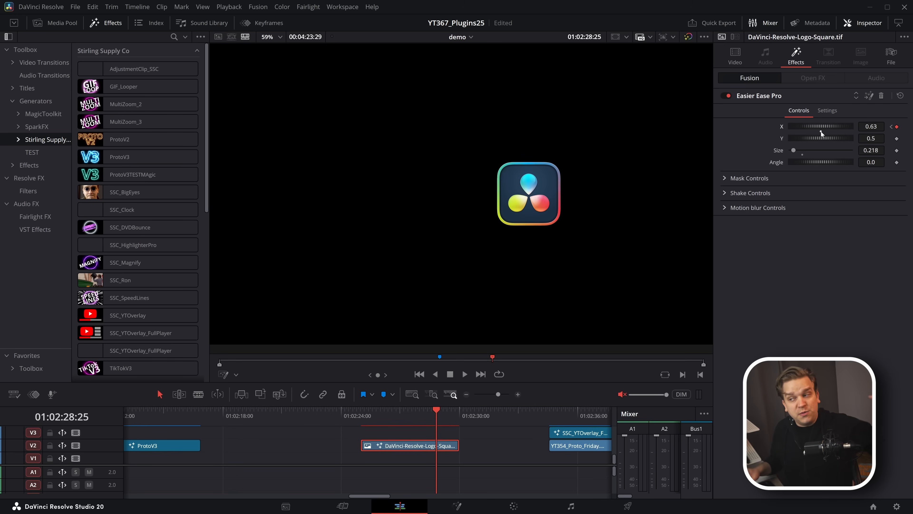
drag(833, 126, 804, 126)
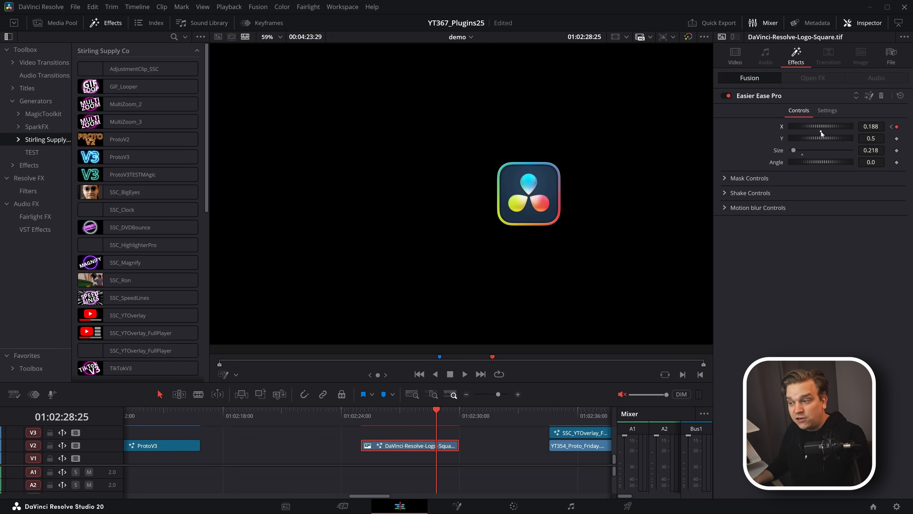
click(464, 374)
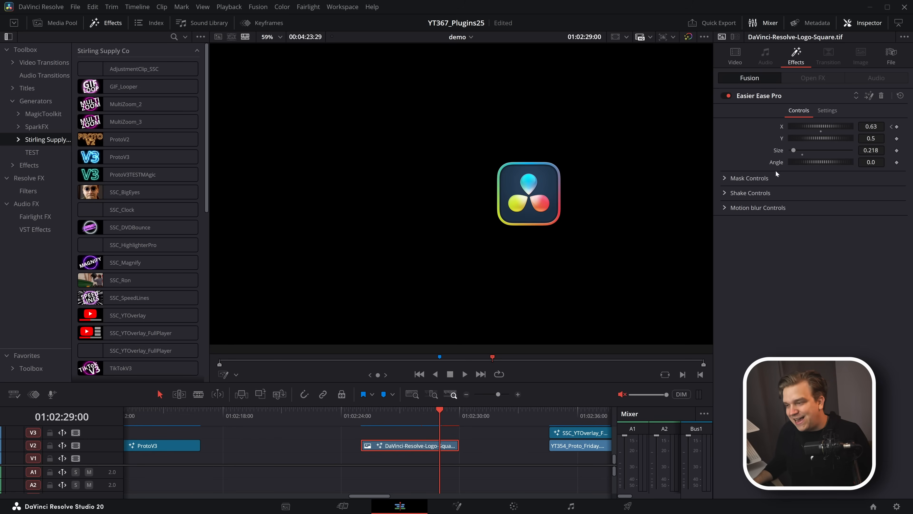
click(464, 374)
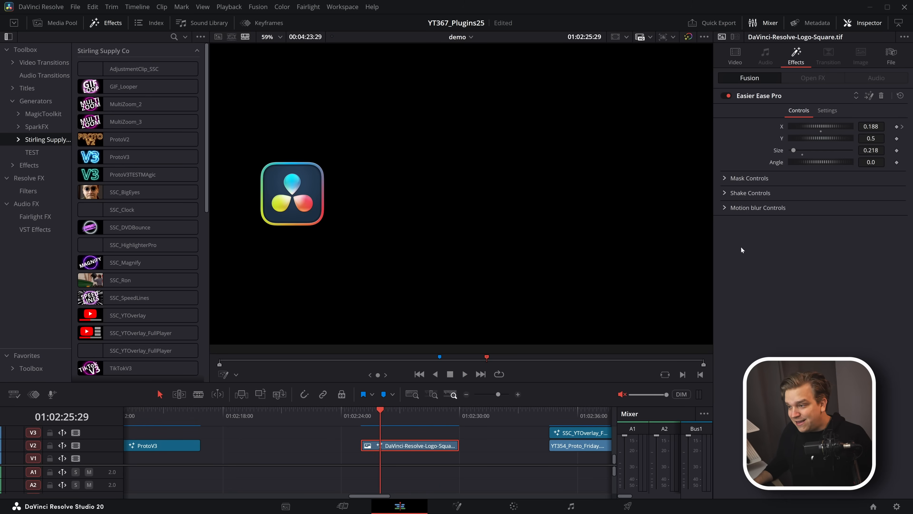
- Expand the effect's Mask Controls and return playback to the clip start
click(749, 179)
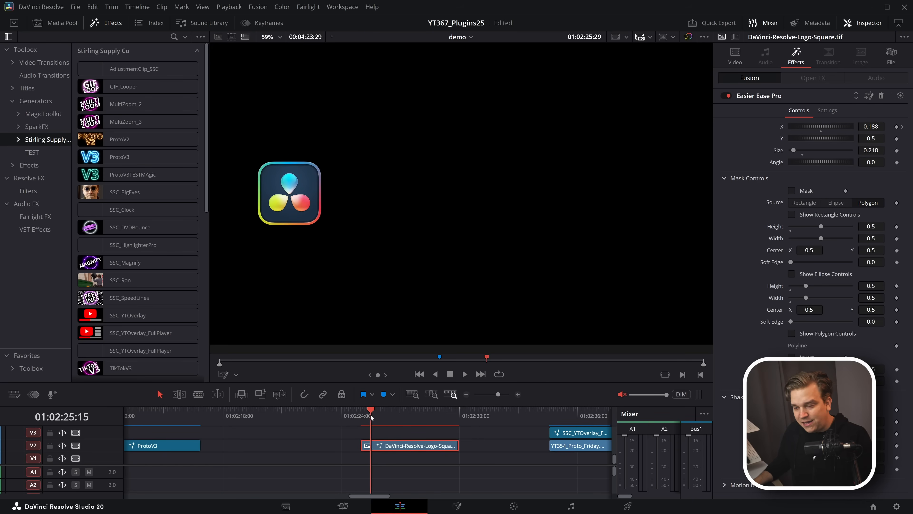
click(464, 374)
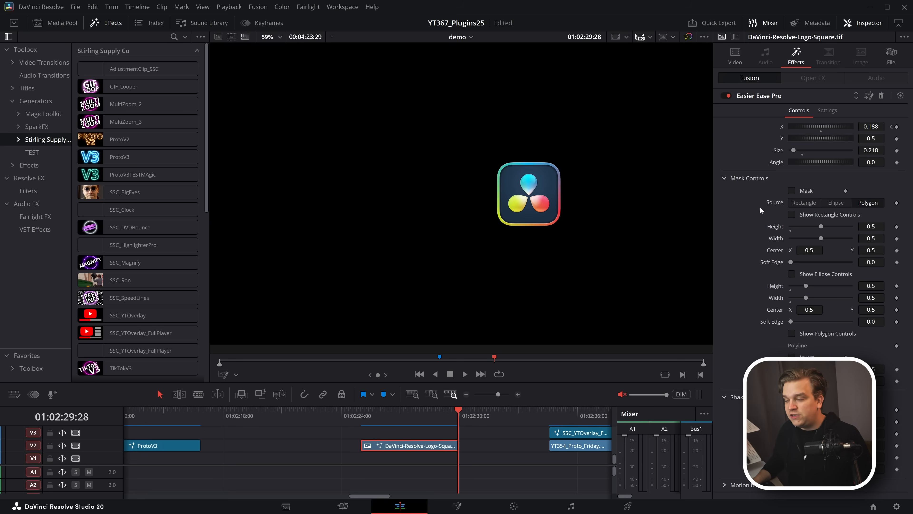
mouse_move(738, 417)
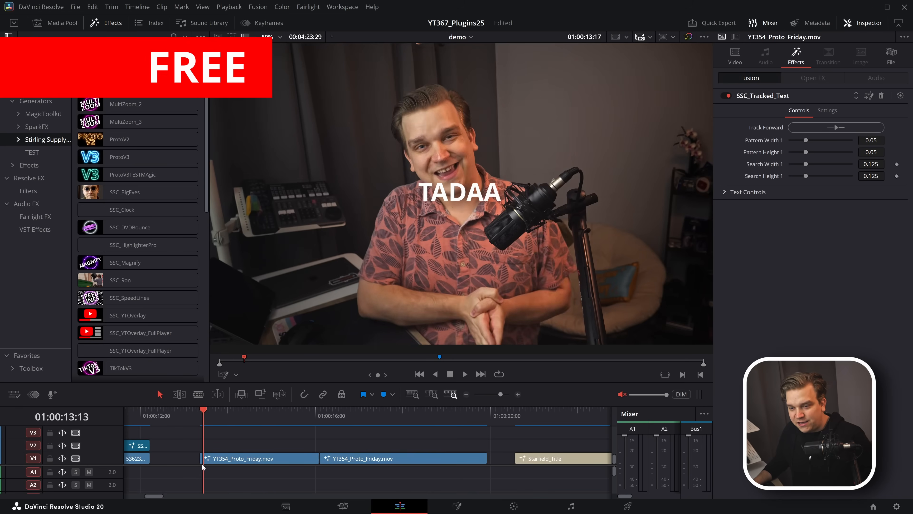
- Track the TADAA SSC_Tracked_Text forward onto the speaker's face
click(259, 458)
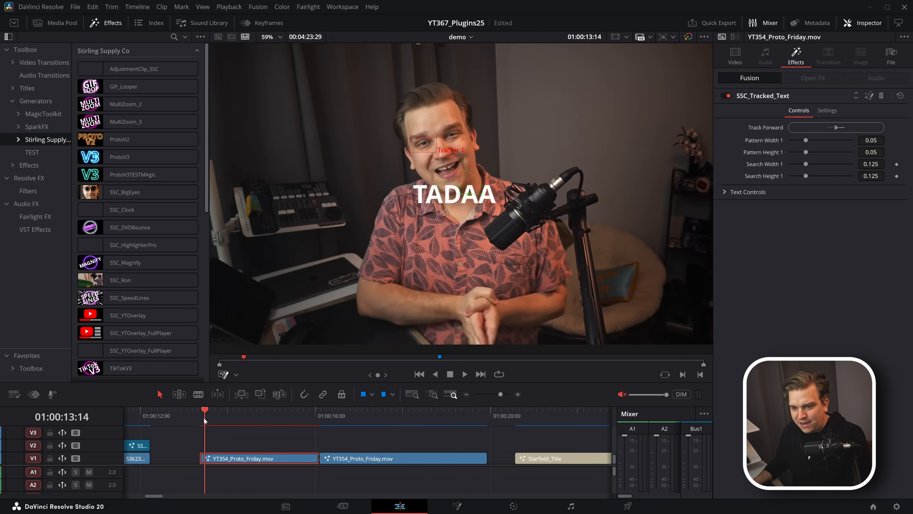
click(464, 374)
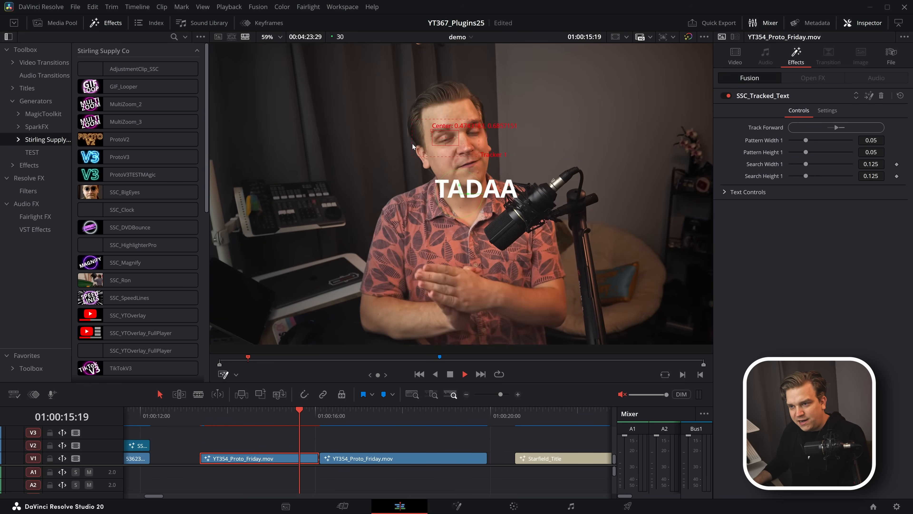
click(387, 410)
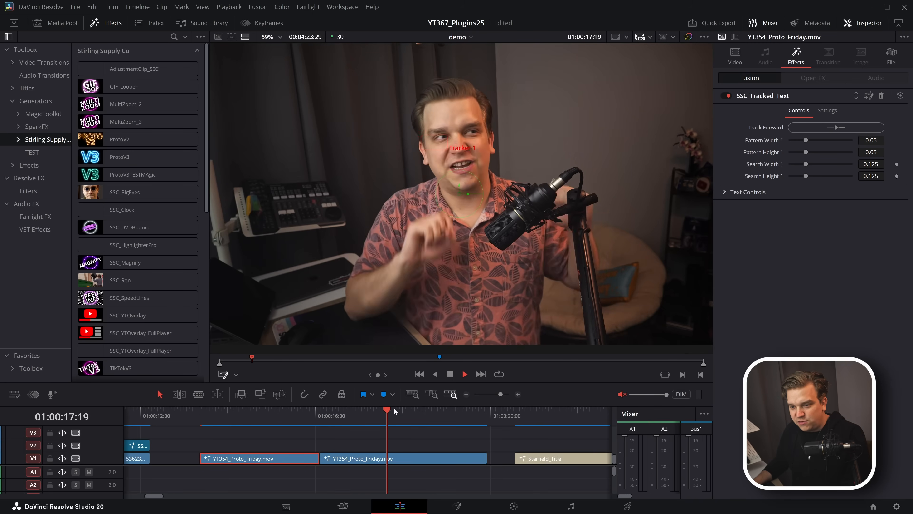
- Track SSC_StabilizeLock on the next clip and zoom Size to about 2
click(336, 412)
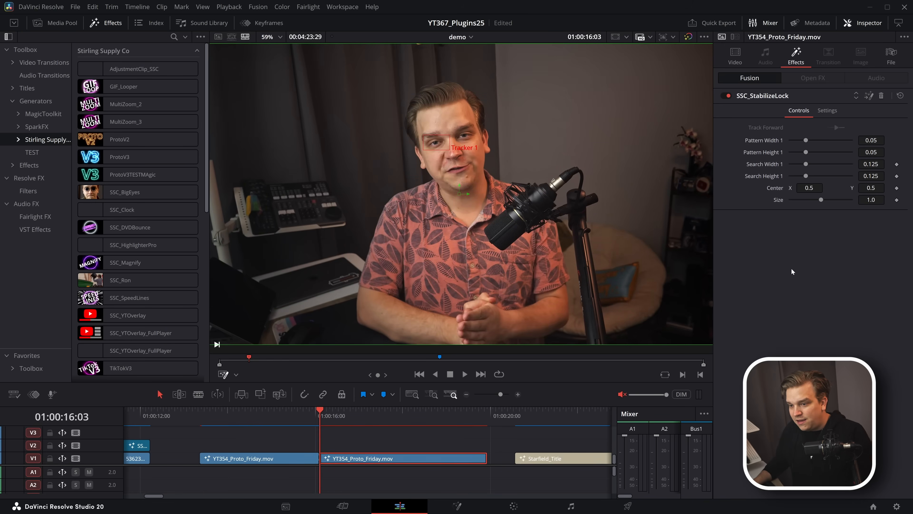
mouse_move(361, 213)
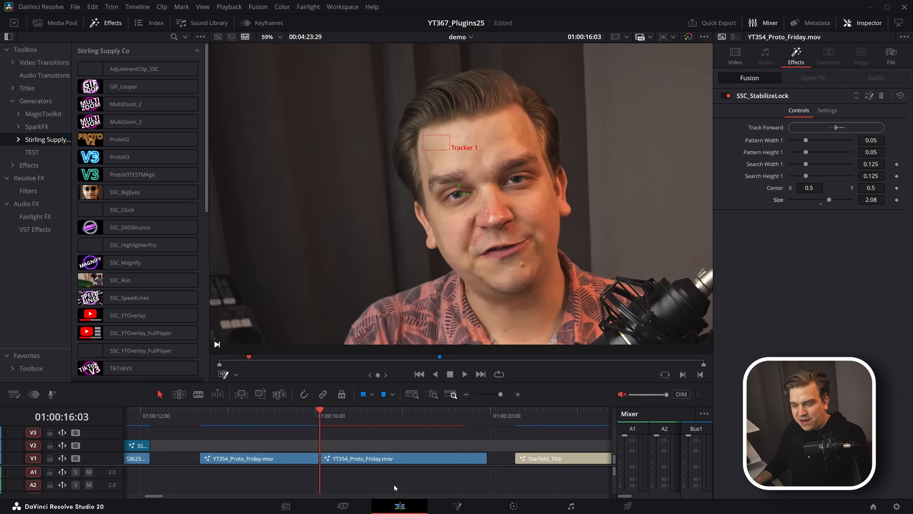
click(465, 374)
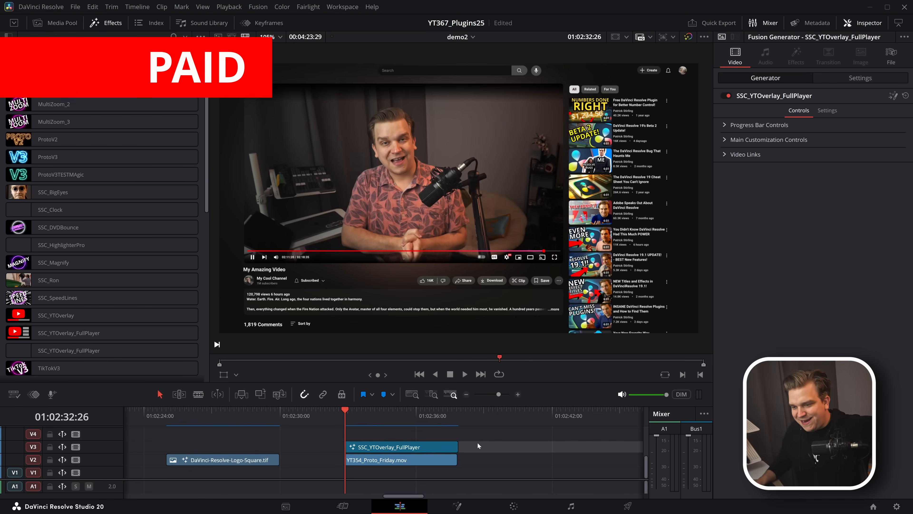
mouse_move(354, 229)
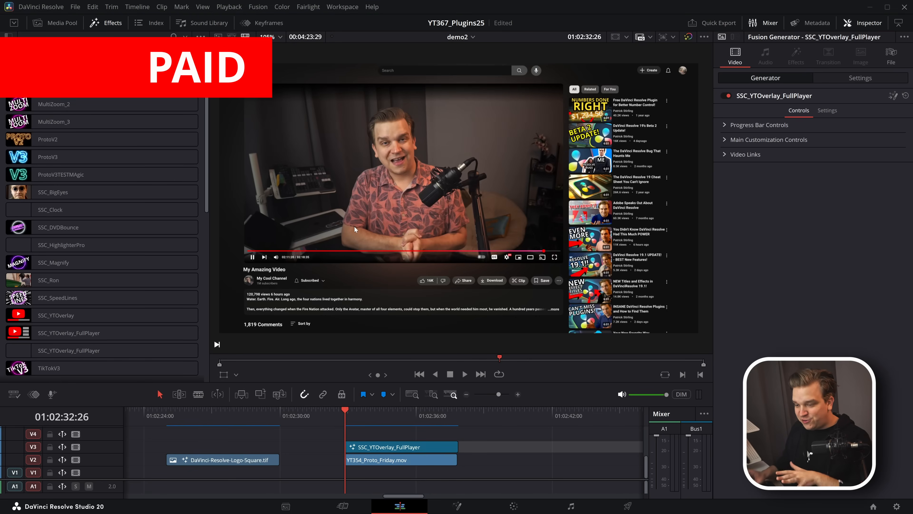
- Add the SSC_YTOverlay generators above the clip, adjust video link settings and play back
click(400, 446)
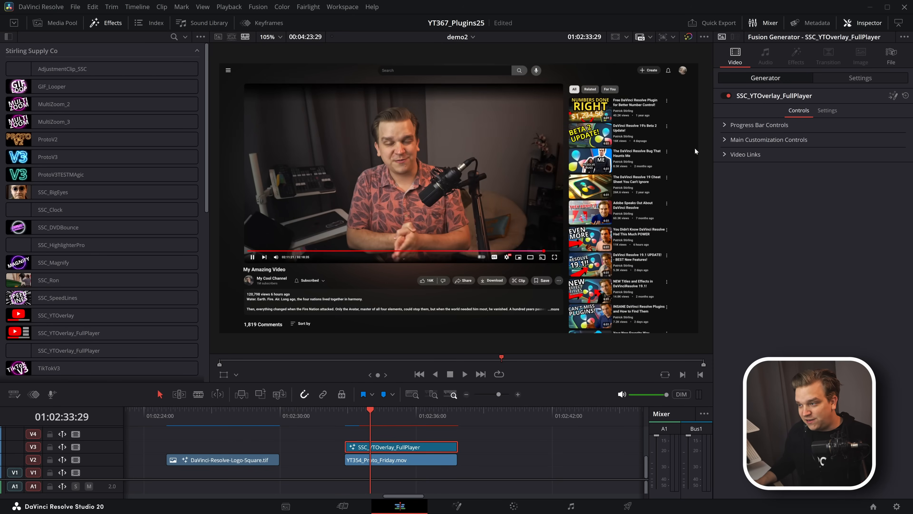
click(745, 153)
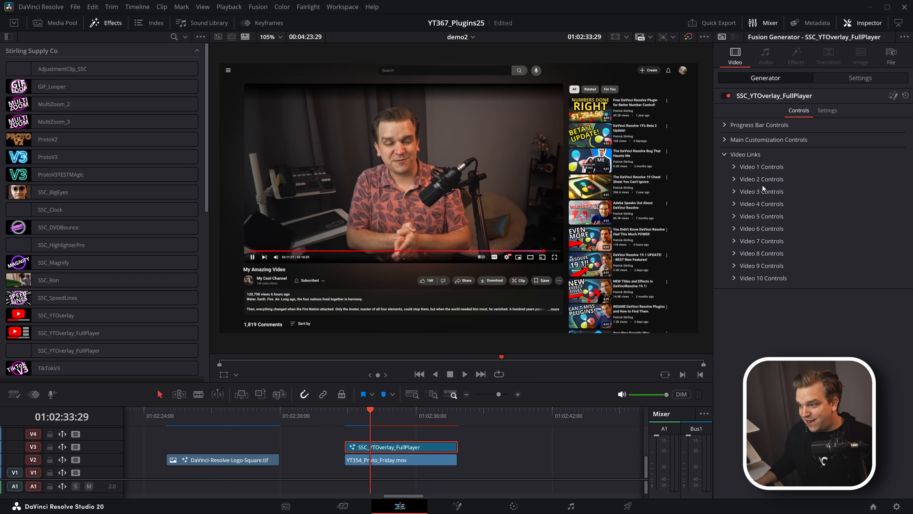
click(761, 191)
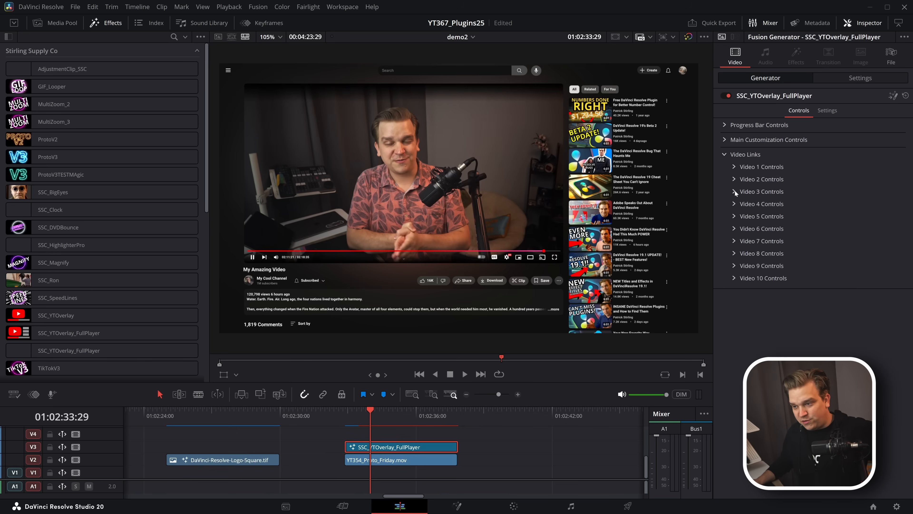
mouse_move(276, 334)
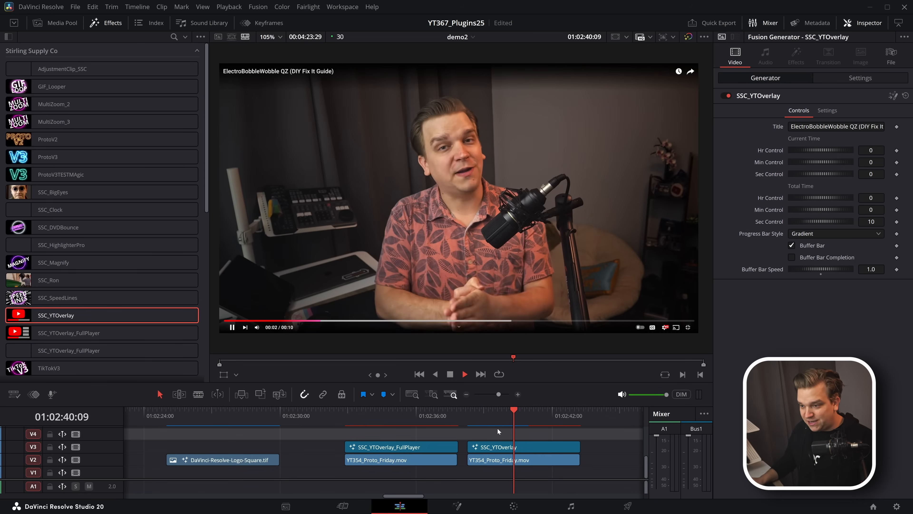
click(464, 373)
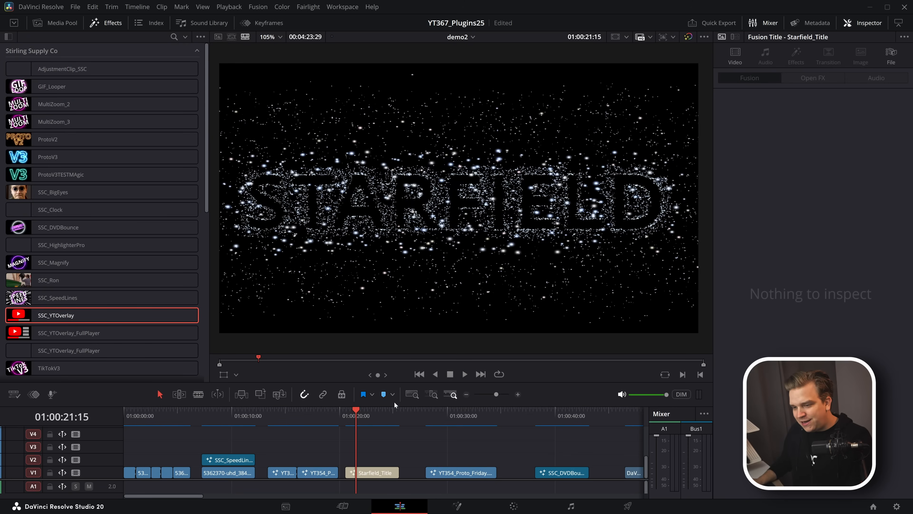
- Play the Starfield_Title clip and show its text, font and colour controls
click(464, 374)
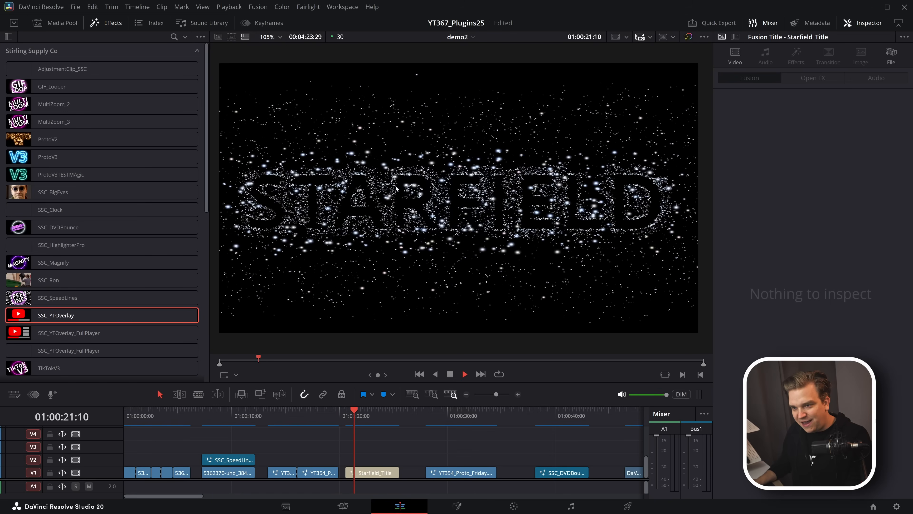
click(371, 472)
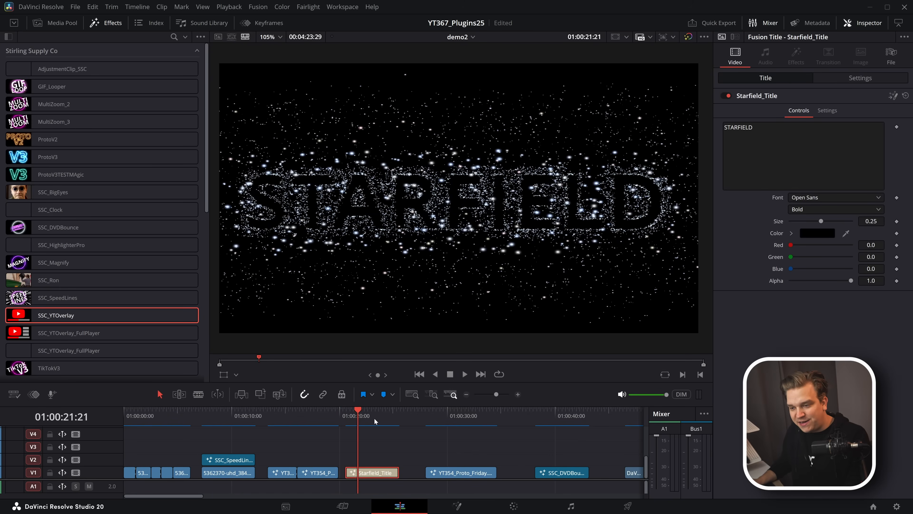
click(464, 374)
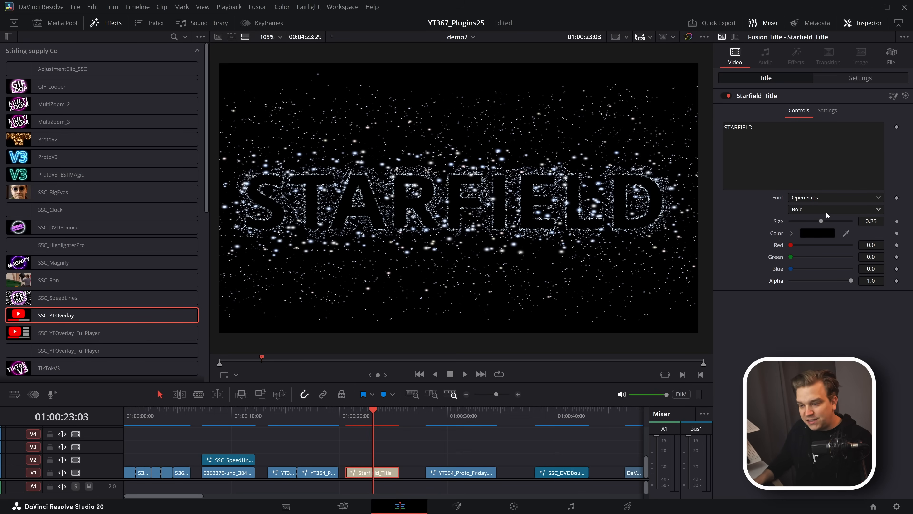
mouse_move(475, 466)
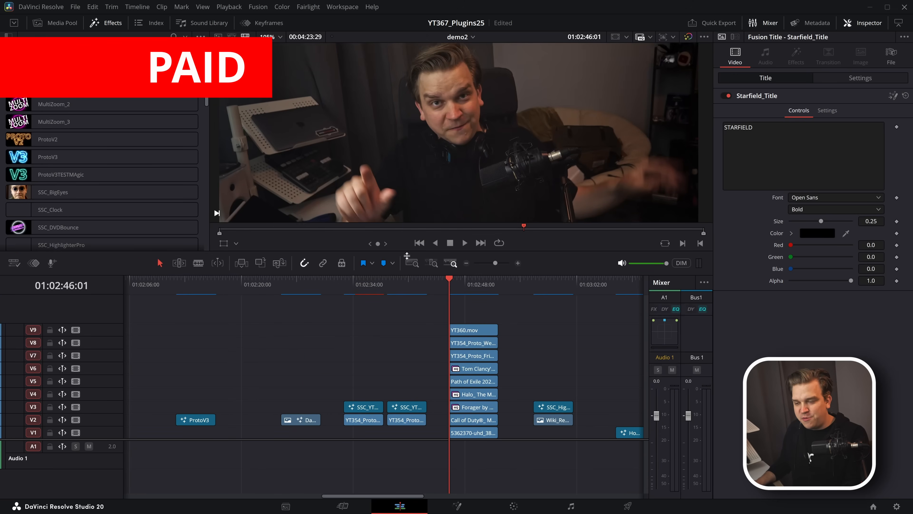
- Browse Effects > Stirling Supply to the Layout Pro collection
click(473, 329)
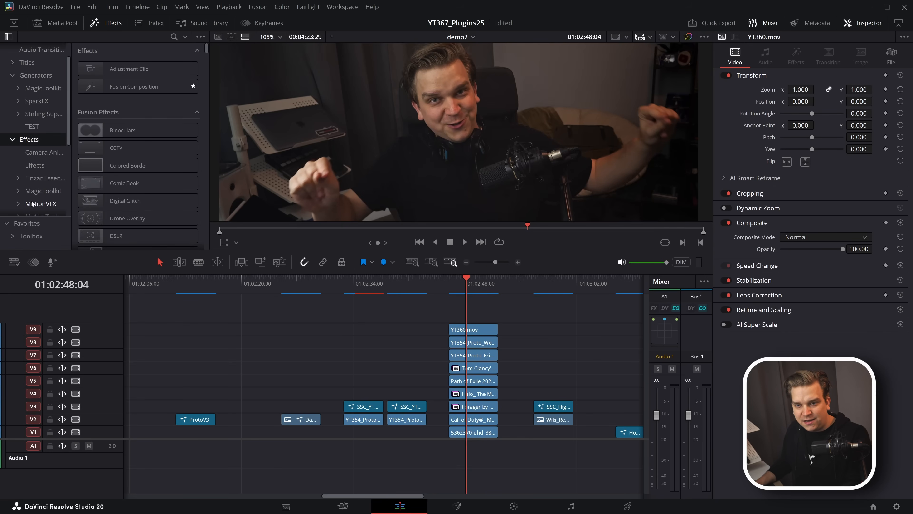
scroll(down, 3)
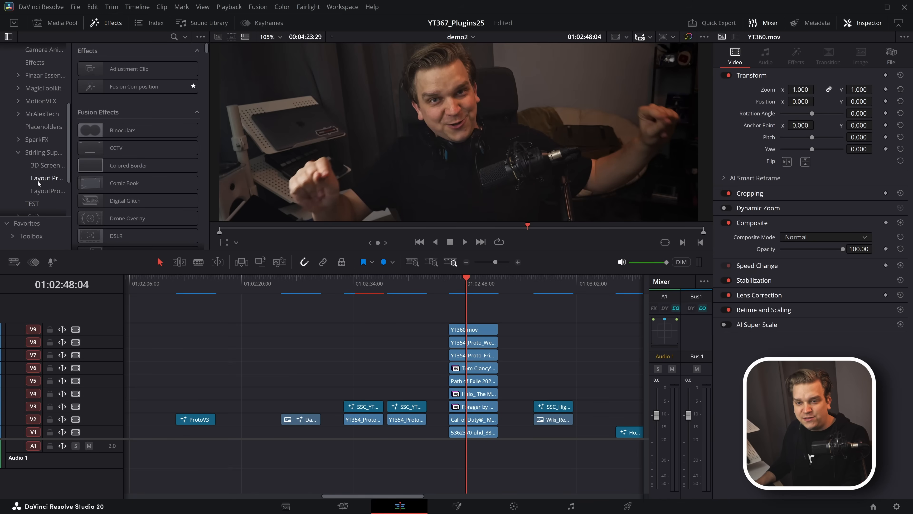
click(46, 178)
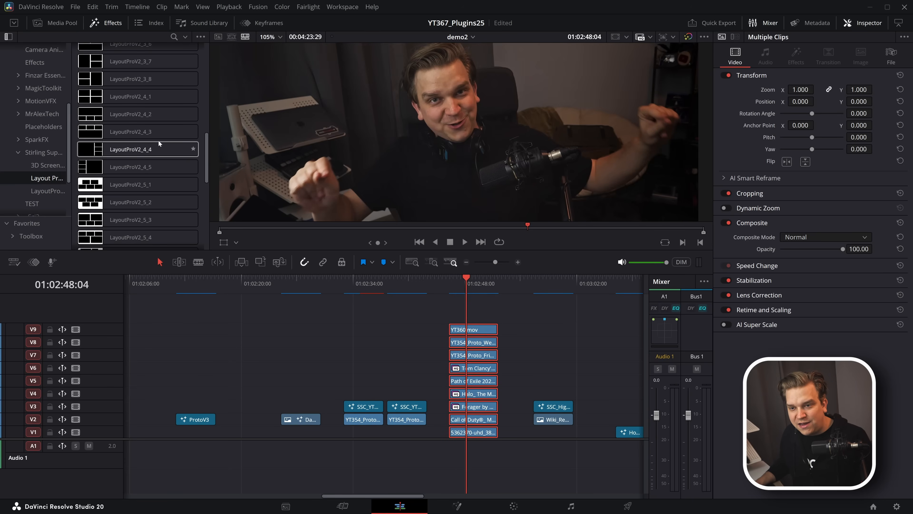
scroll(down, 3)
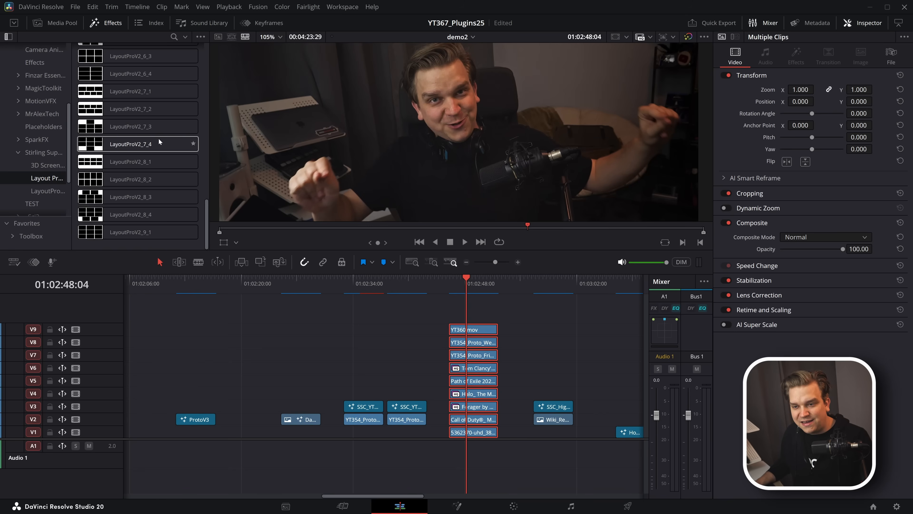
- Combine the nine stacked clips into a Fusion Clip and apply LayoutProV2_9_1
click(129, 231)
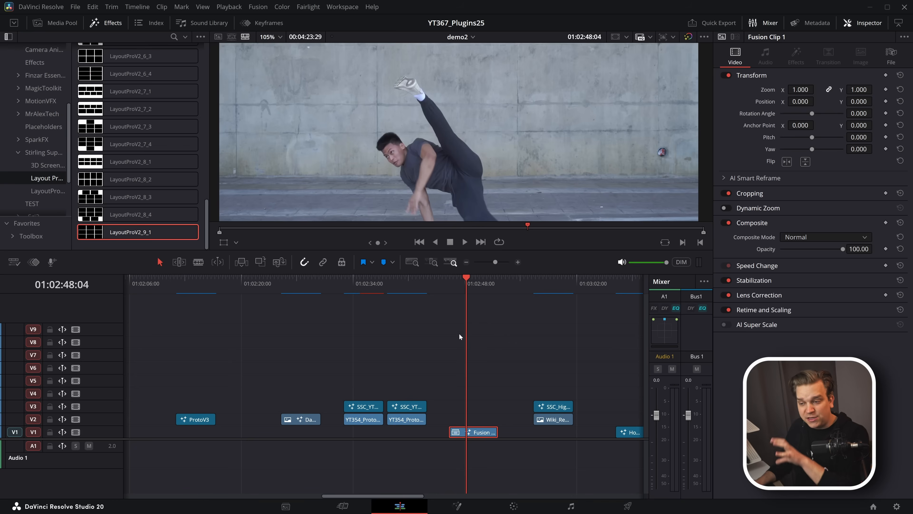
click(192, 231)
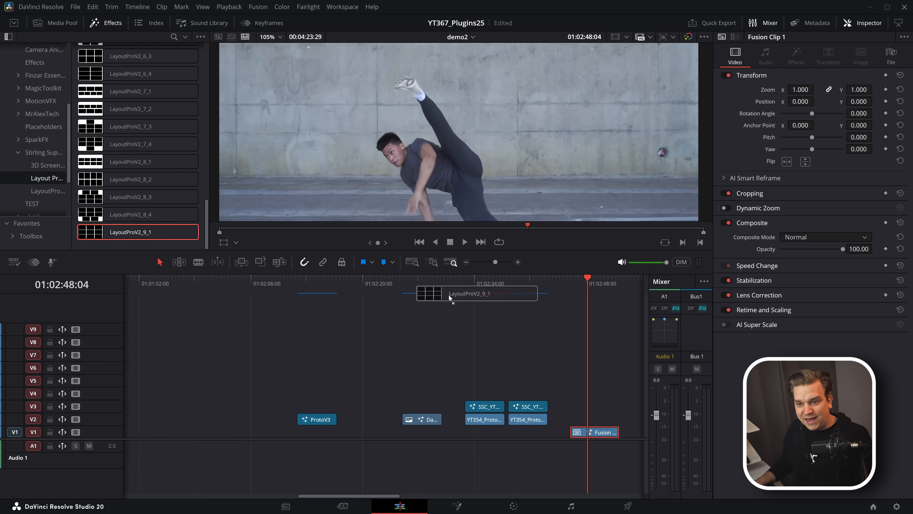
click(795, 55)
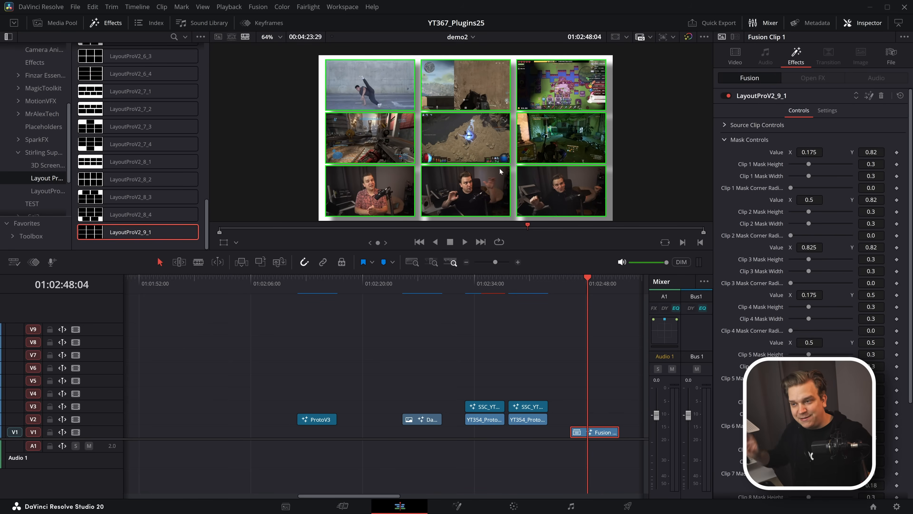
mouse_move(747, 156)
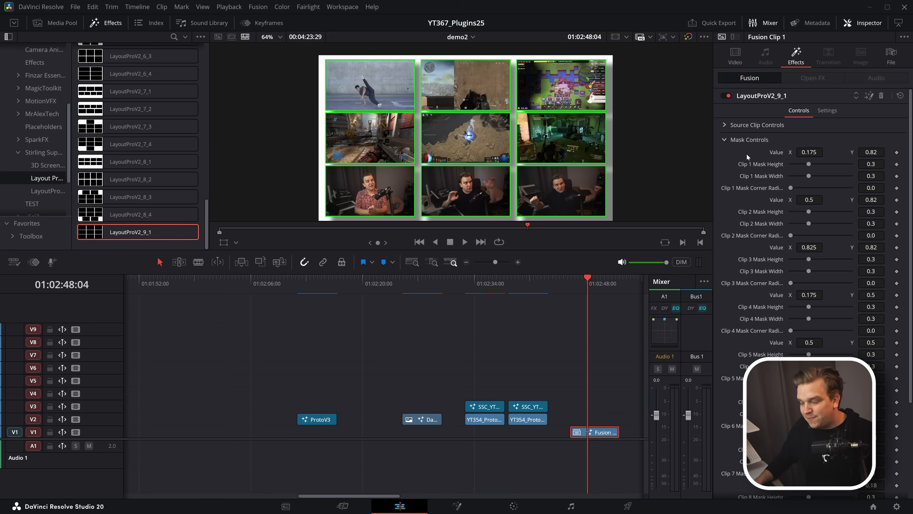
mouse_move(656, 189)
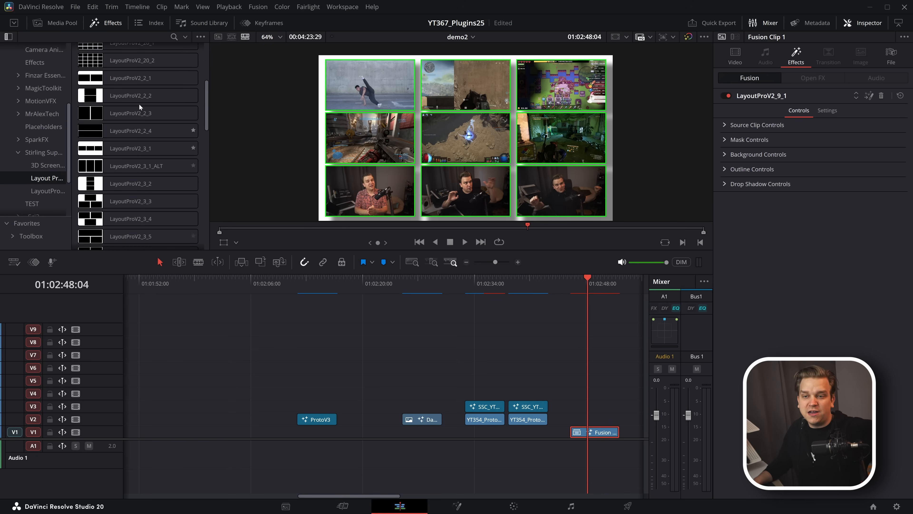
scroll(down, 3)
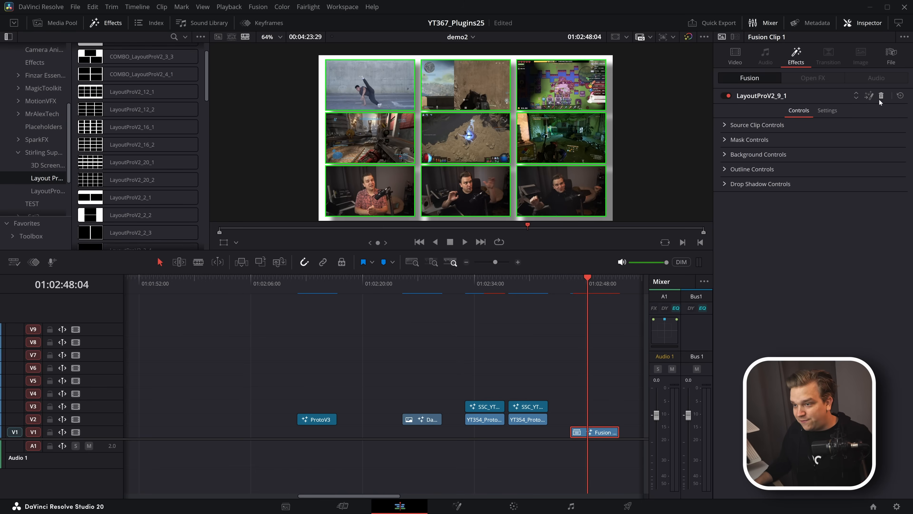
- Replace the LayoutPro effect with Blocks_3X3 on the Fusion Clip and review its source values
click(735, 53)
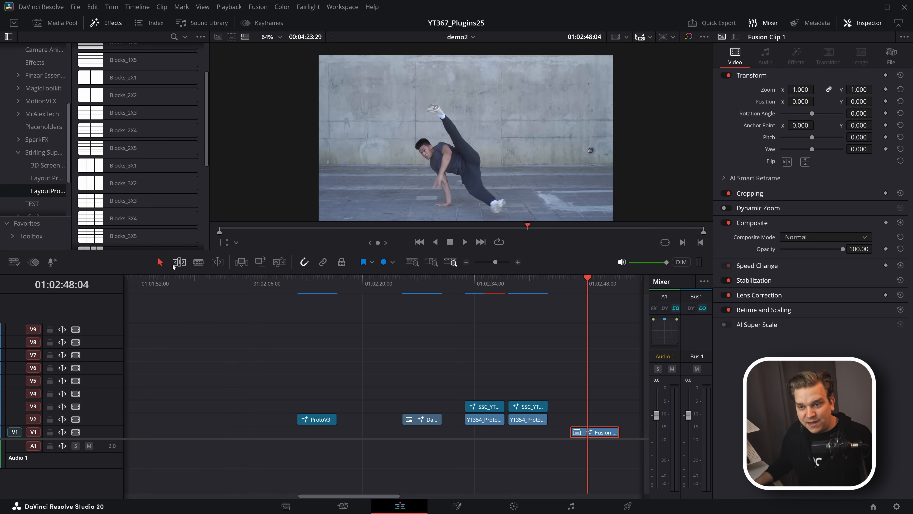
drag(138, 200, 589, 431)
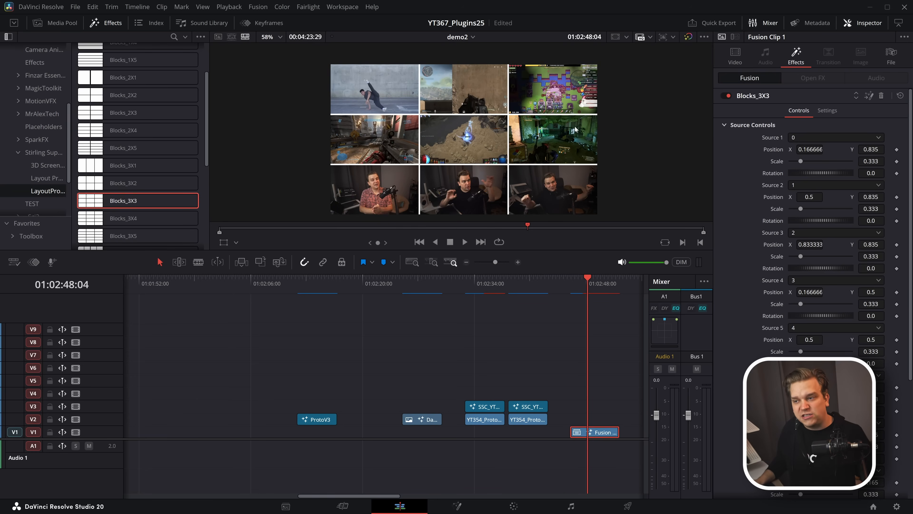
mouse_move(407, 308)
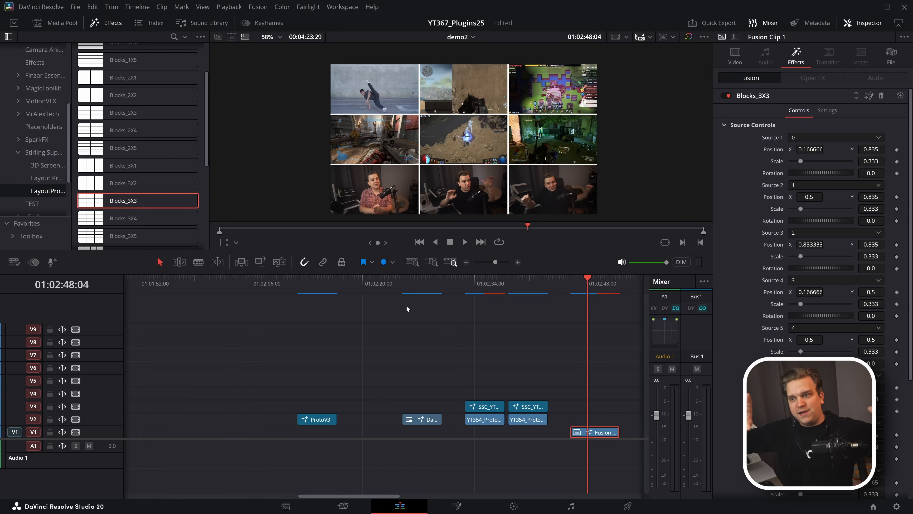
scroll(down, 3)
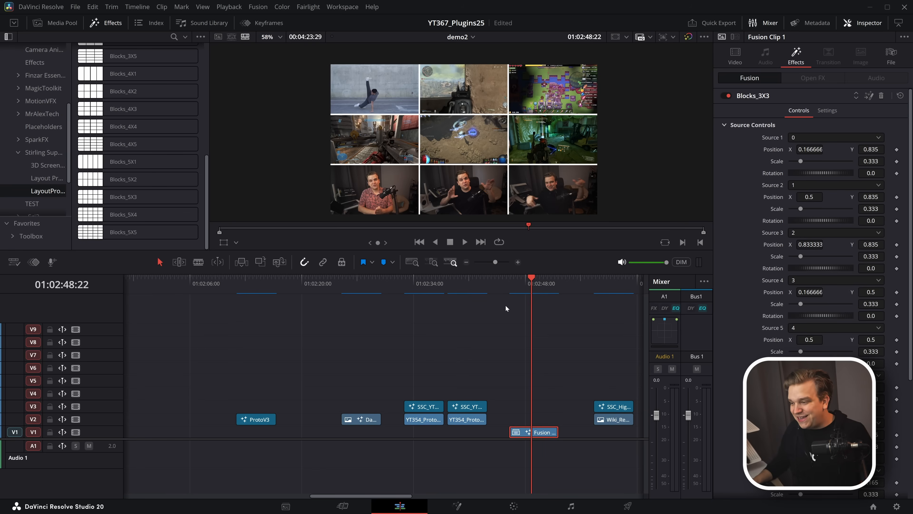
mouse_move(527, 159)
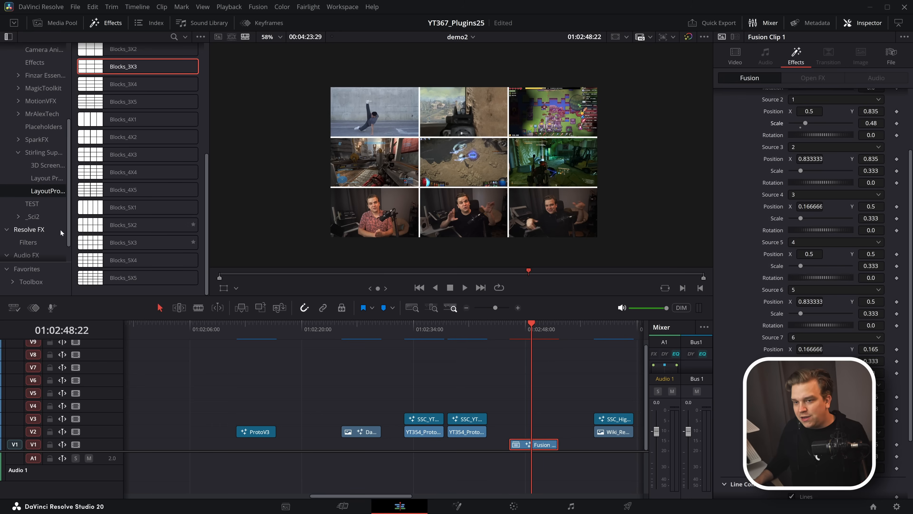
mouse_move(432, 151)
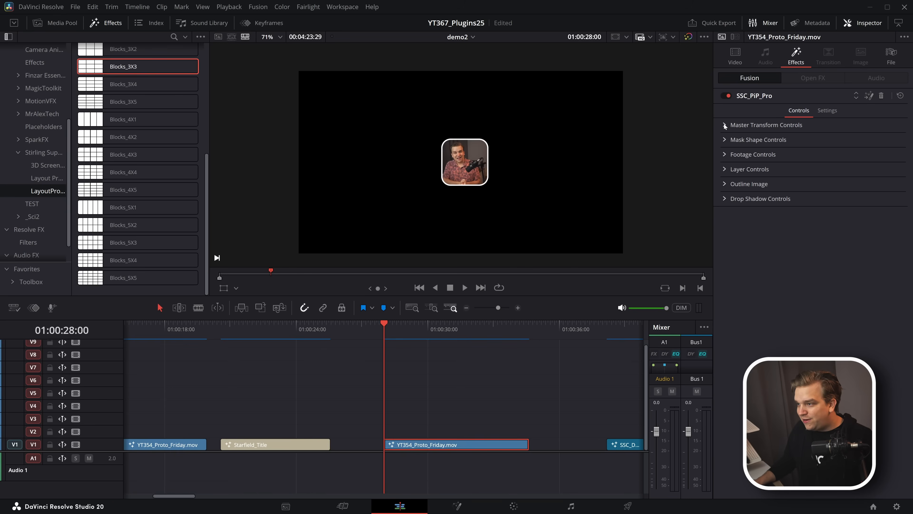
- Expand SSC_PiP_Pro Master Transform Controls and the mask shape list
click(725, 124)
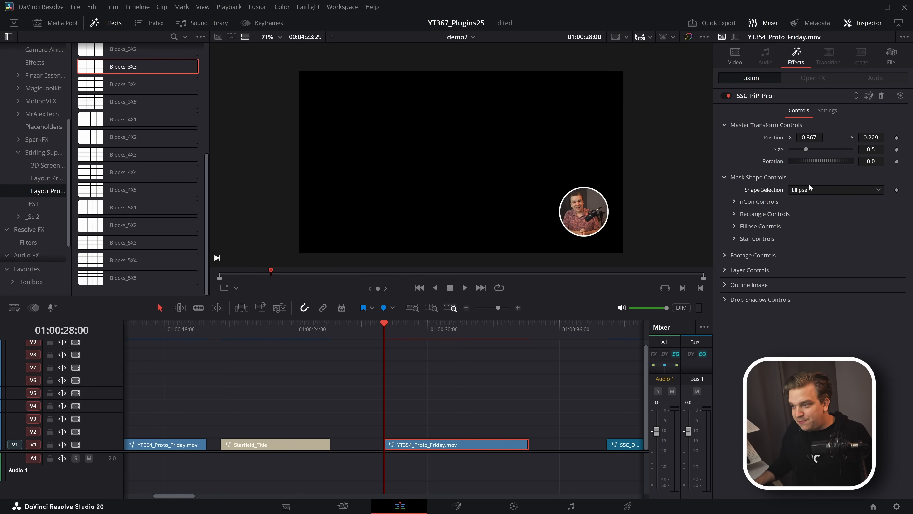
click(834, 189)
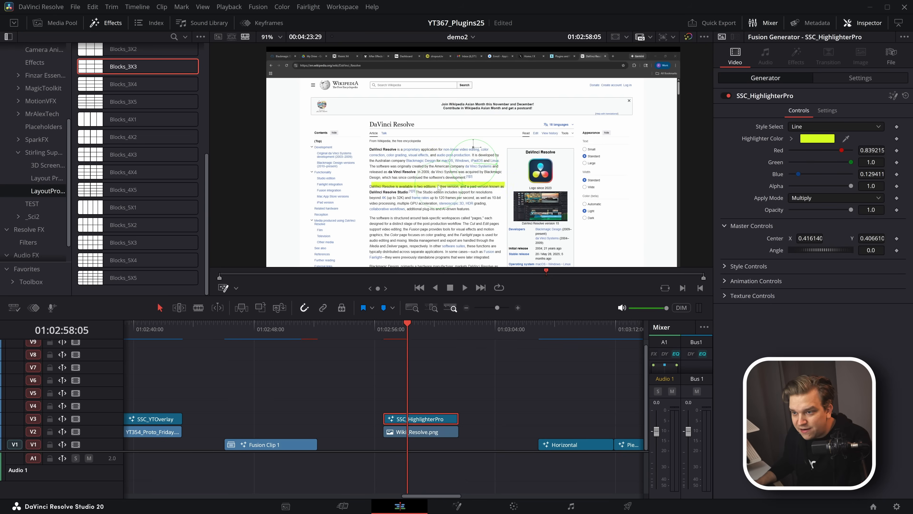
- Set the HighlighterPro Style Select to Squiggle 3 and reveal its Style Controls
click(834, 126)
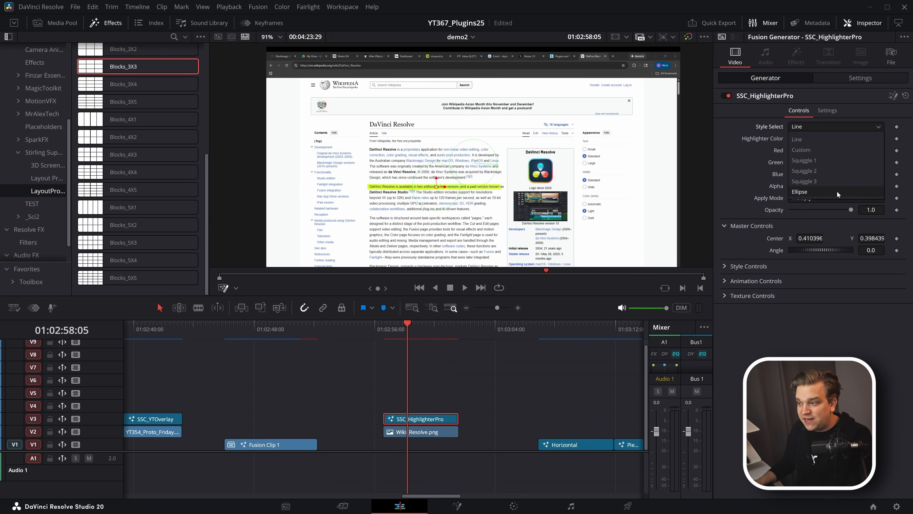
click(818, 181)
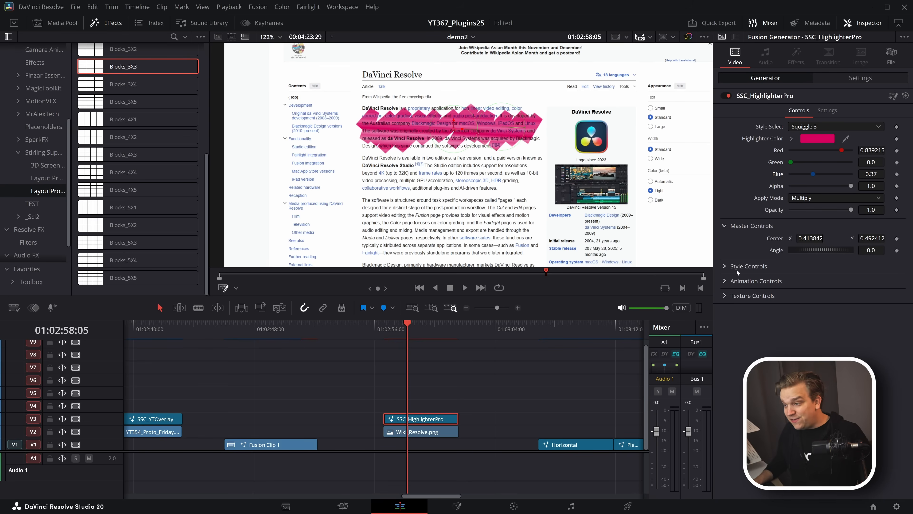
click(752, 295)
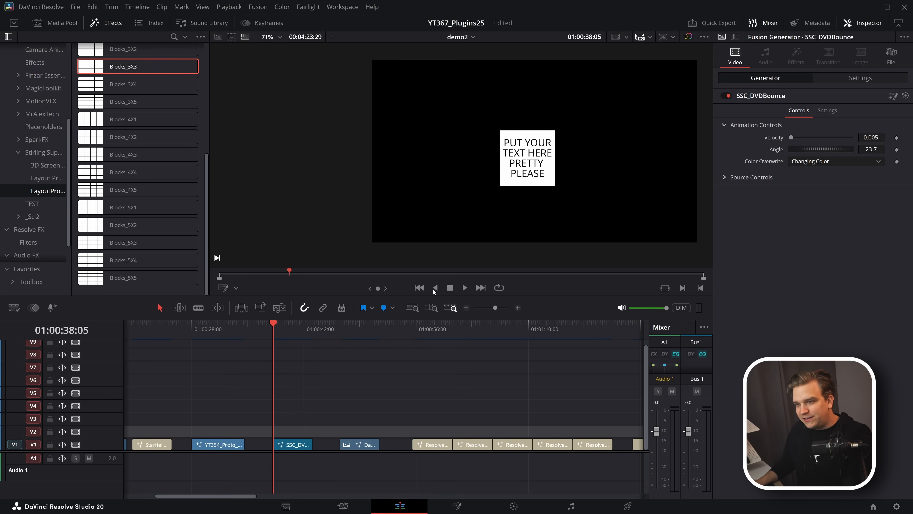
- Play the SSC_DVDBounce clip to watch the text box bounce with Changing Color
click(464, 287)
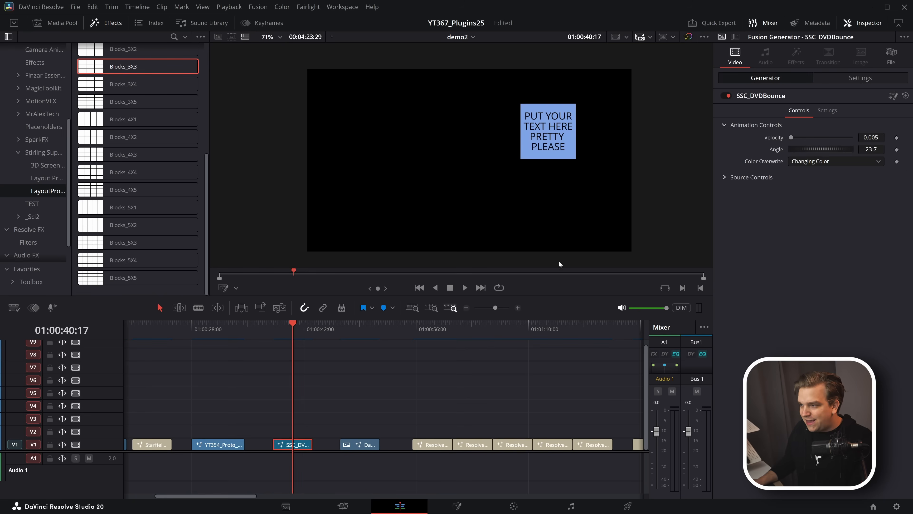
click(752, 176)
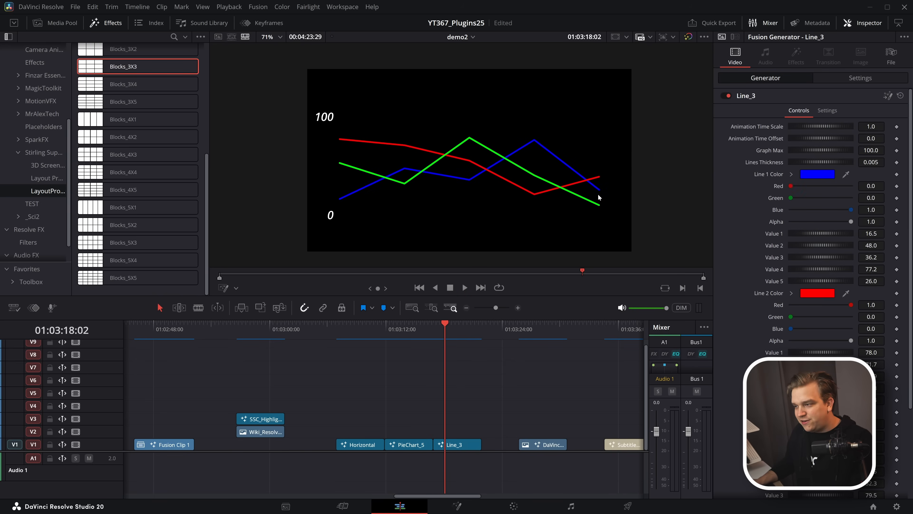
- Check the pie chart clip, then select the Horizontal progress bar clip
click(409, 324)
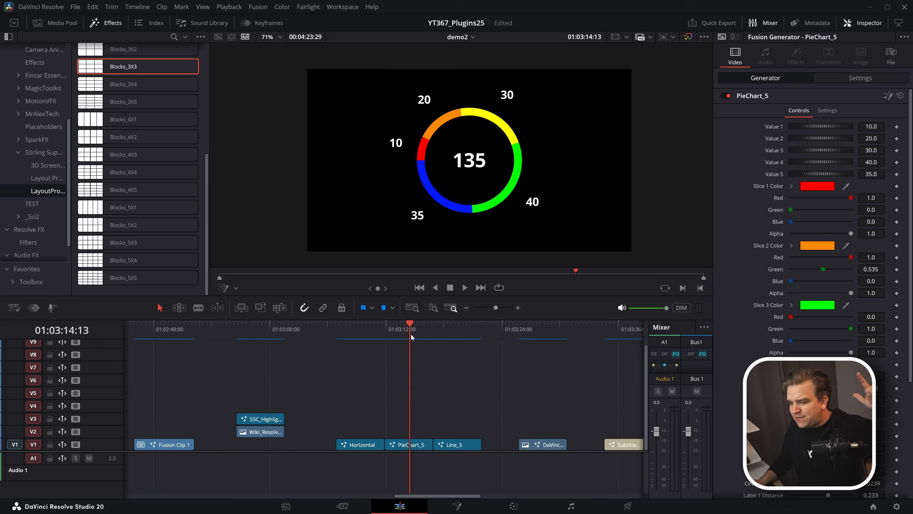
click(408, 444)
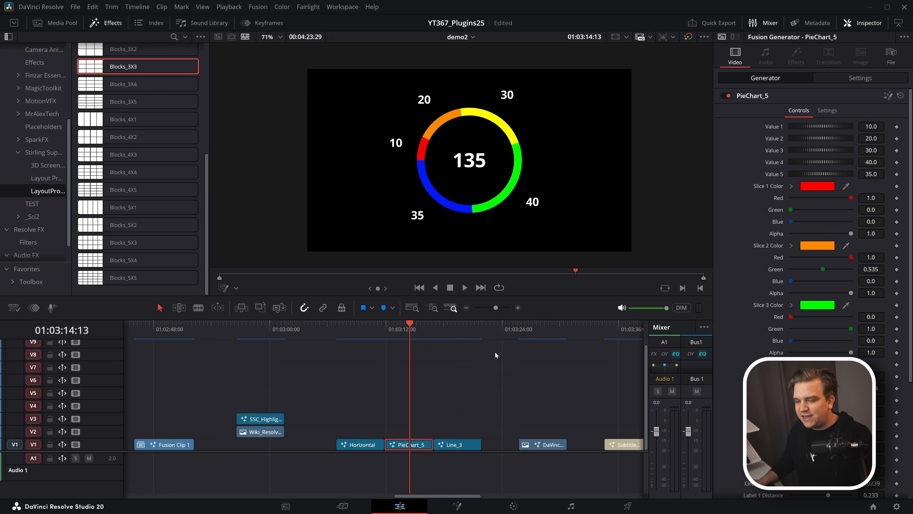
click(360, 444)
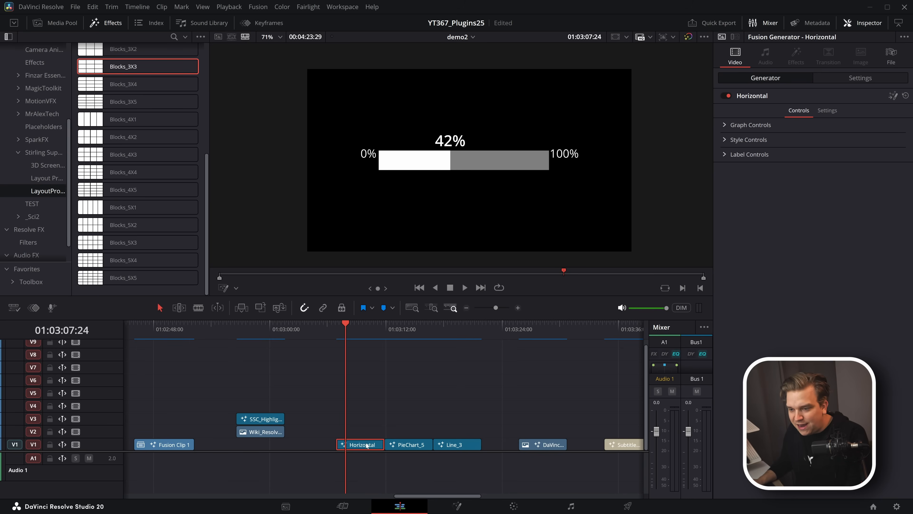
- Set the progress bar's Graph Value to 59 and Maximum Value to 150, then show Label Controls
click(750, 125)
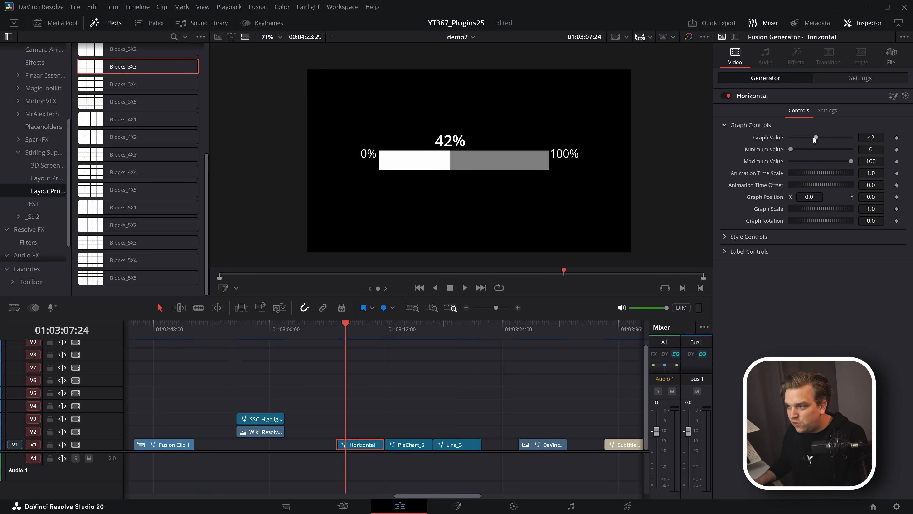
drag(803, 138, 815, 137)
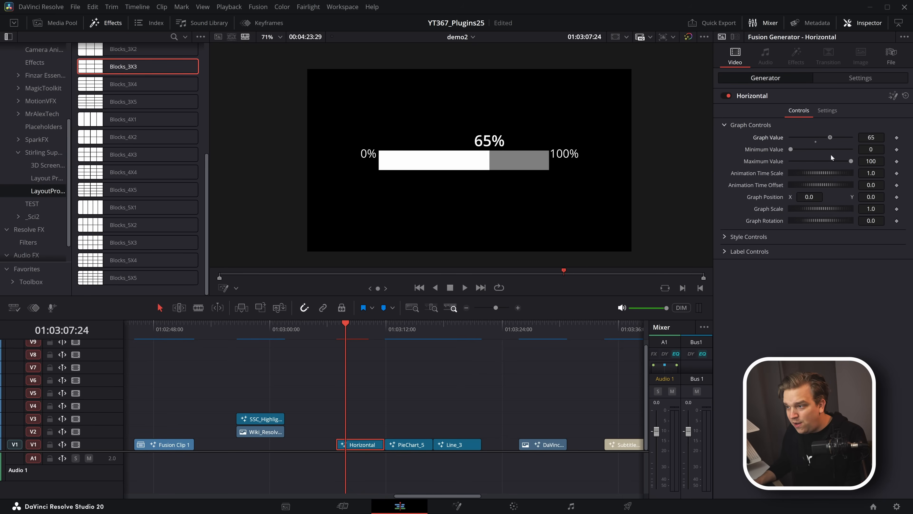
drag(849, 161, 845, 161)
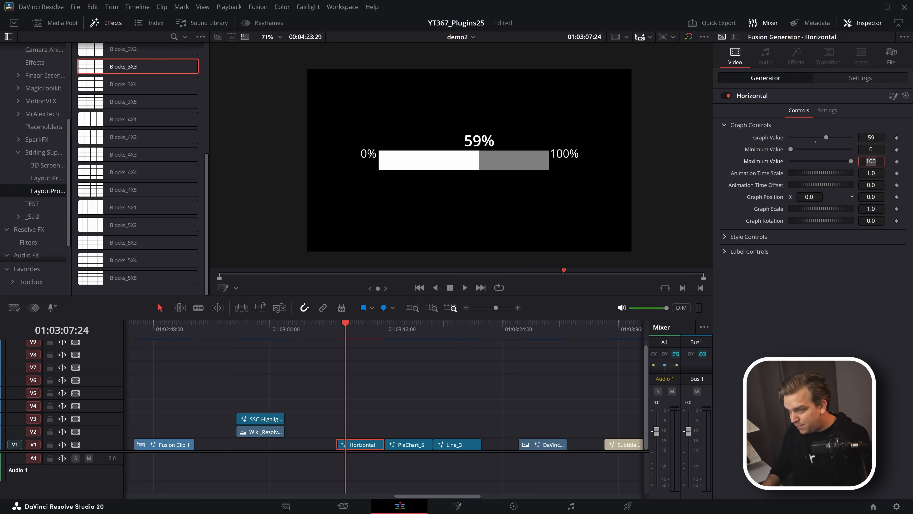
text(150)
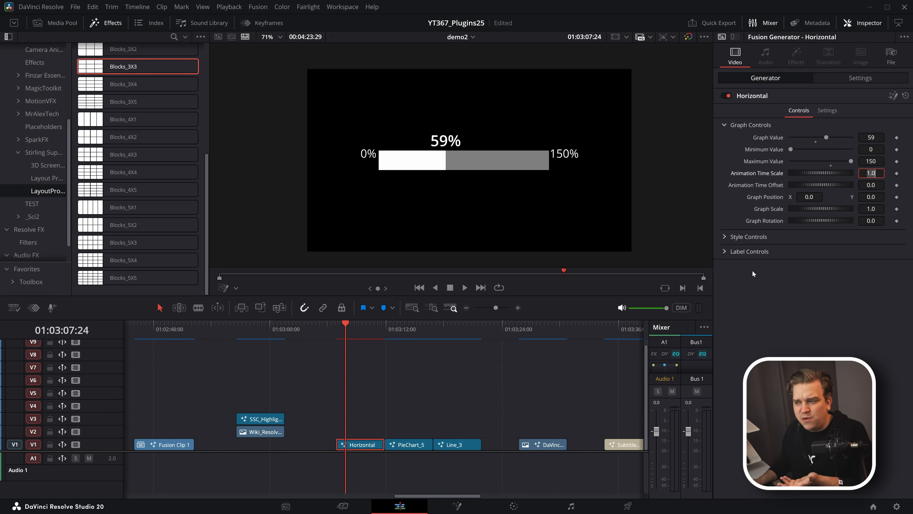
click(750, 251)
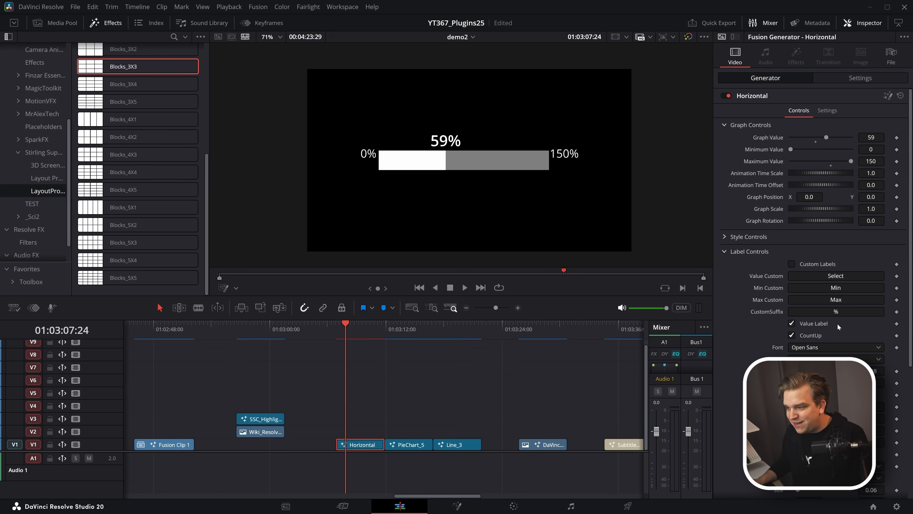
click(835, 311)
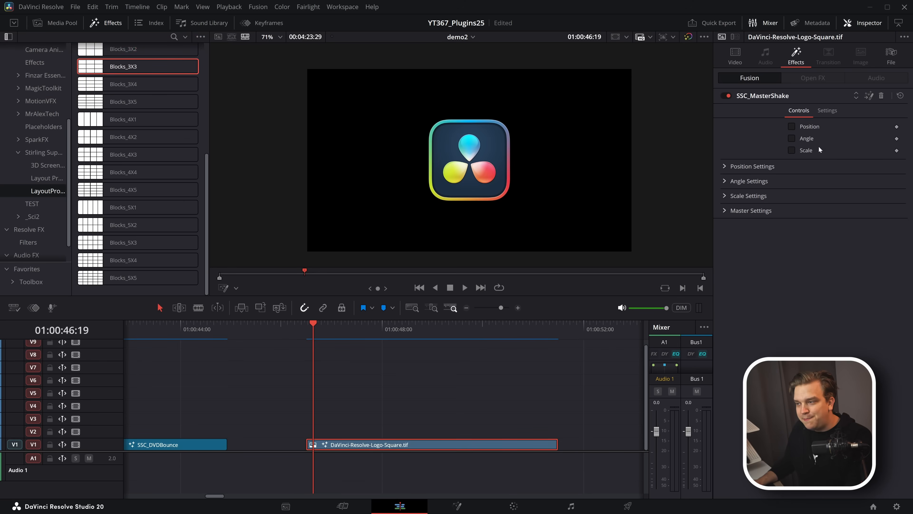
mouse_move(819, 150)
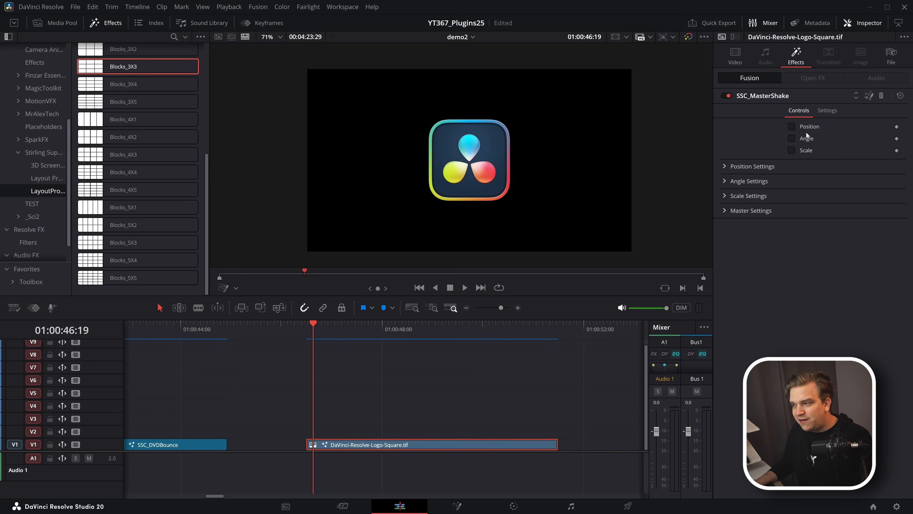
- Switch the logo's MasterShake from Position to Scale and reveal the Scale Settings
click(792, 138)
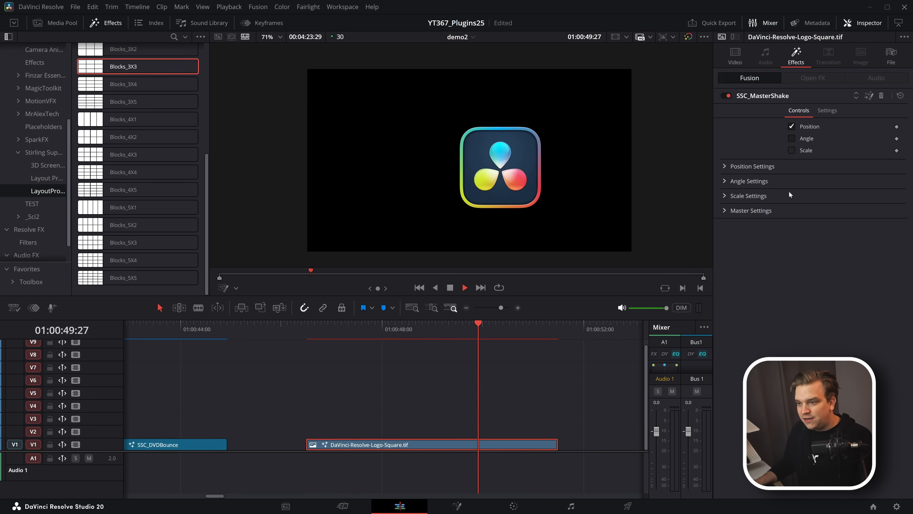
click(792, 151)
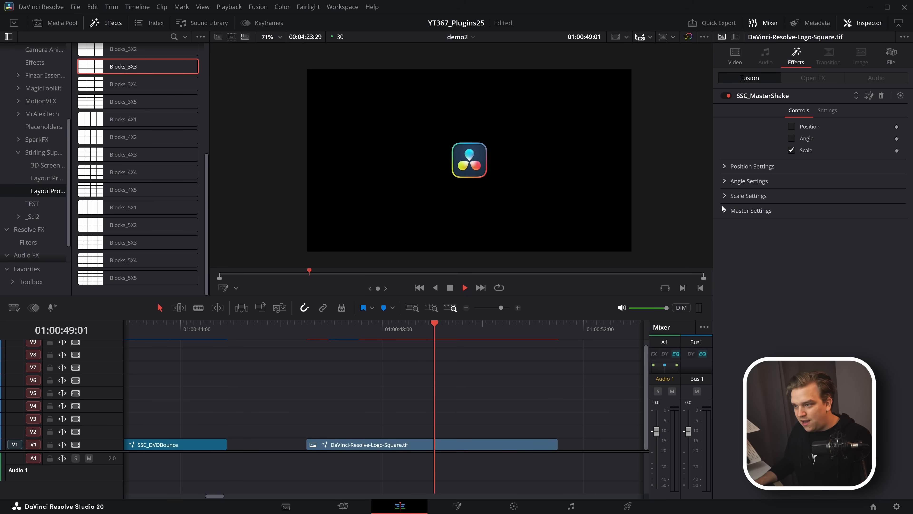
click(748, 196)
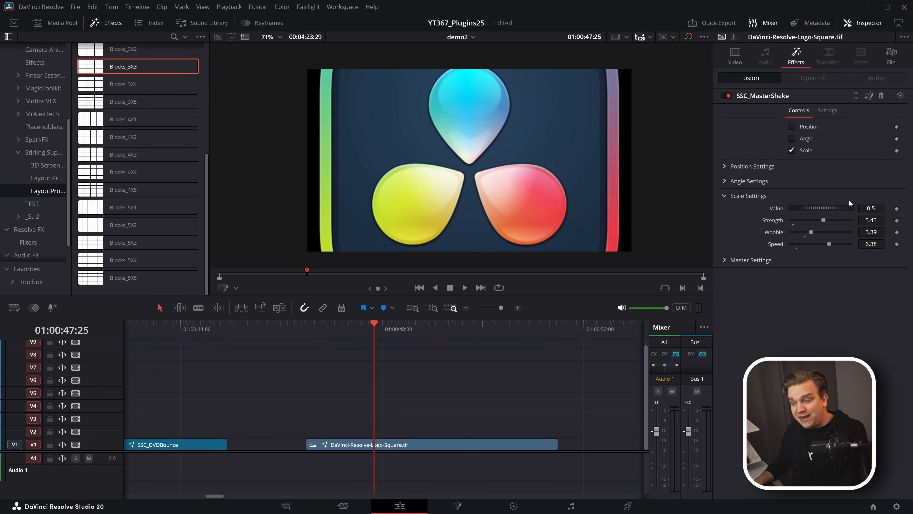
mouse_move(763, 176)
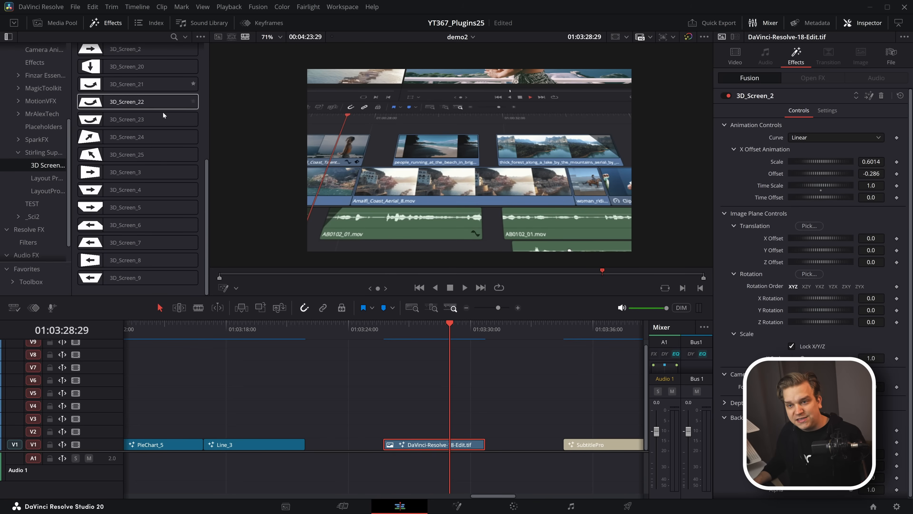
- Try three 3D_Screen presets on the edit-page screenshot, then scroll to ResolveArt_1
click(127, 208)
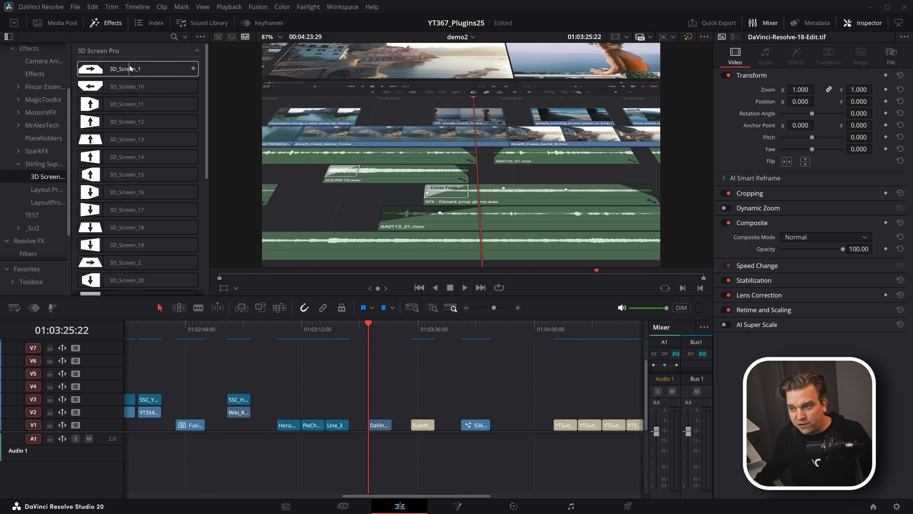
click(138, 140)
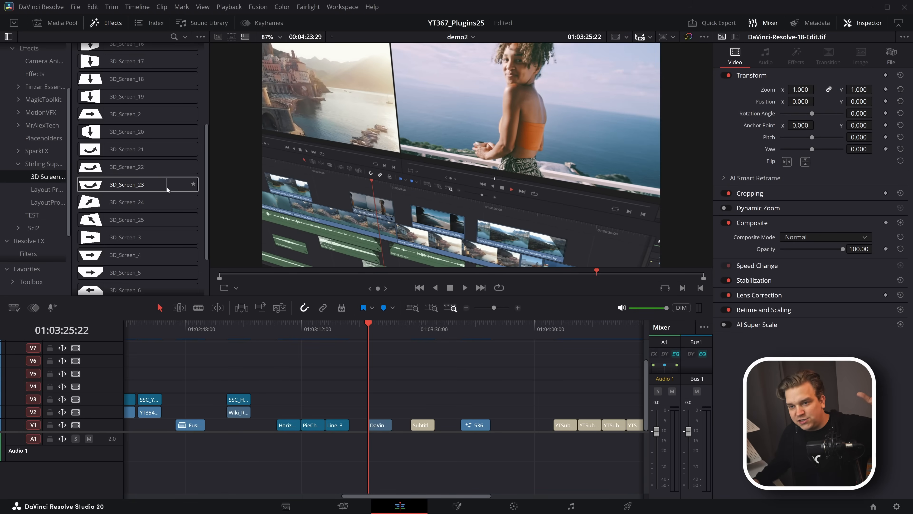
click(138, 272)
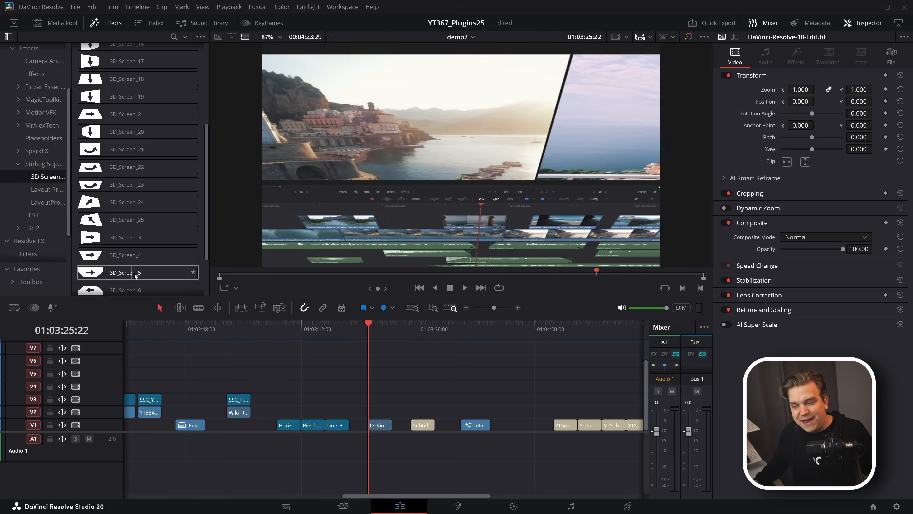
scroll(down, 3)
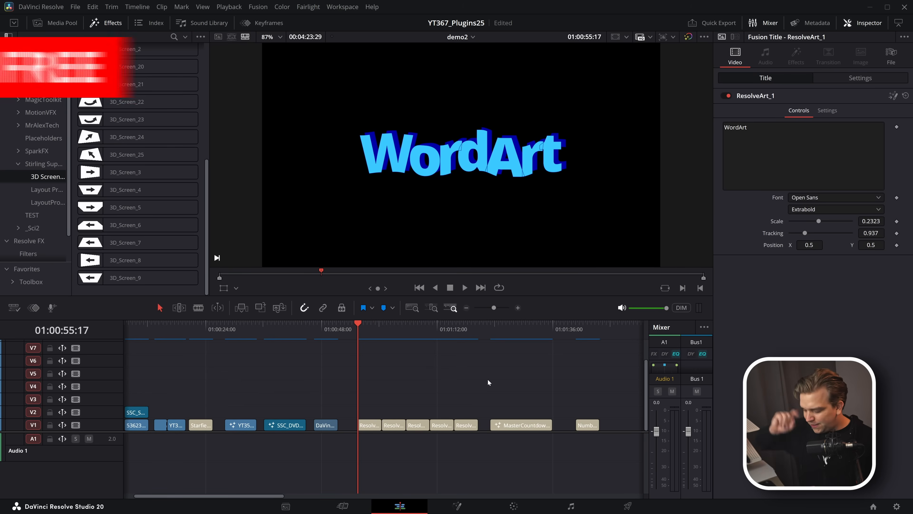
scroll(right, 3)
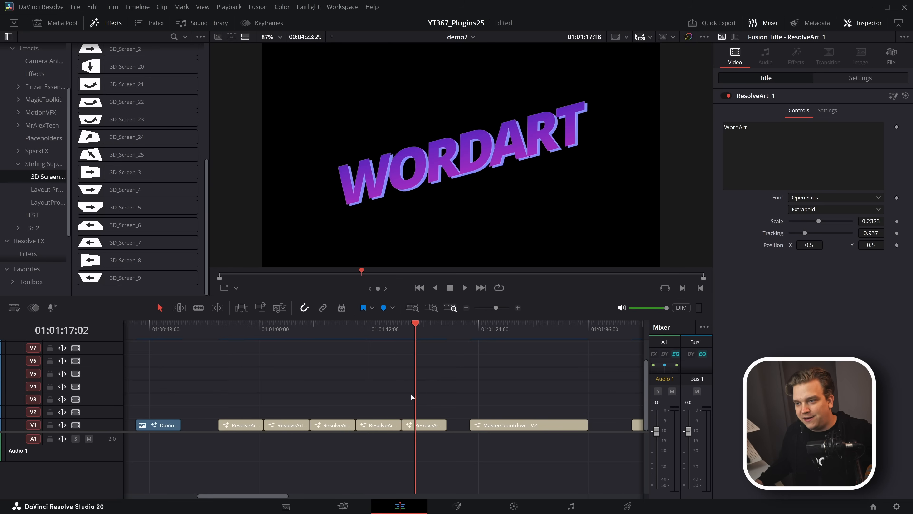
click(285, 425)
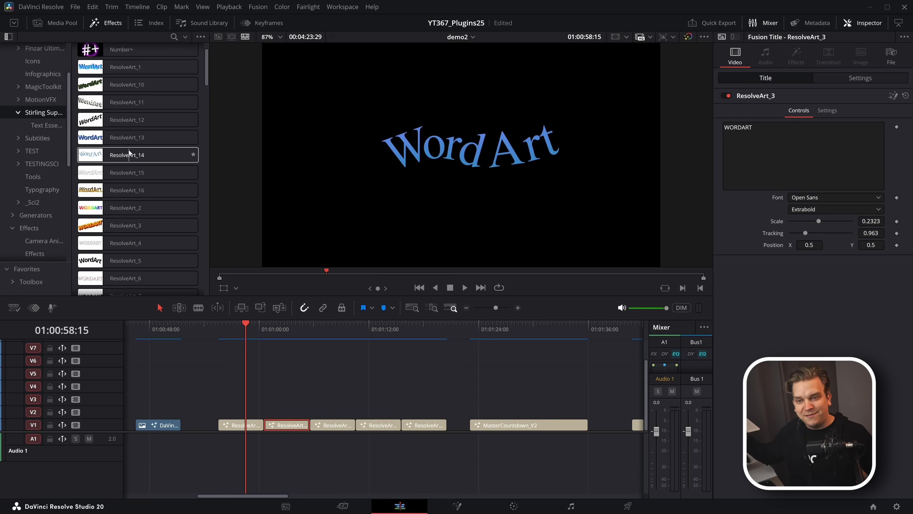
click(125, 67)
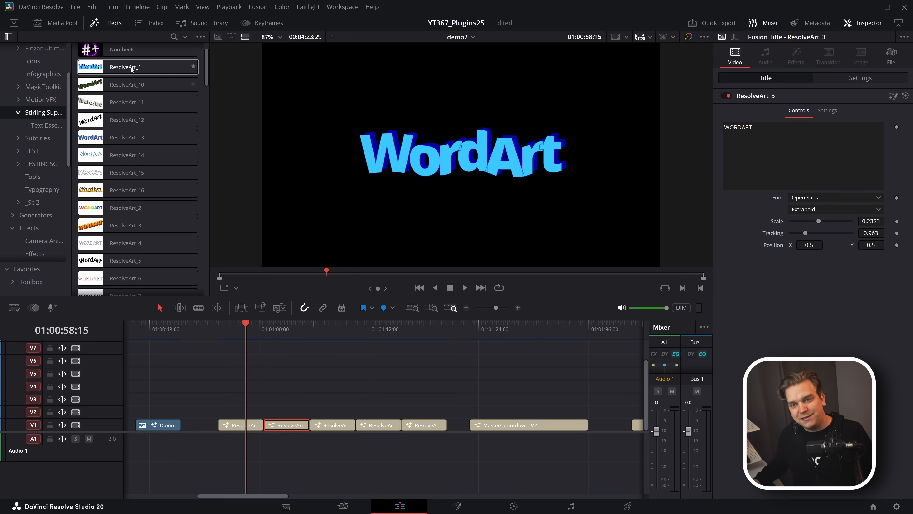
click(126, 85)
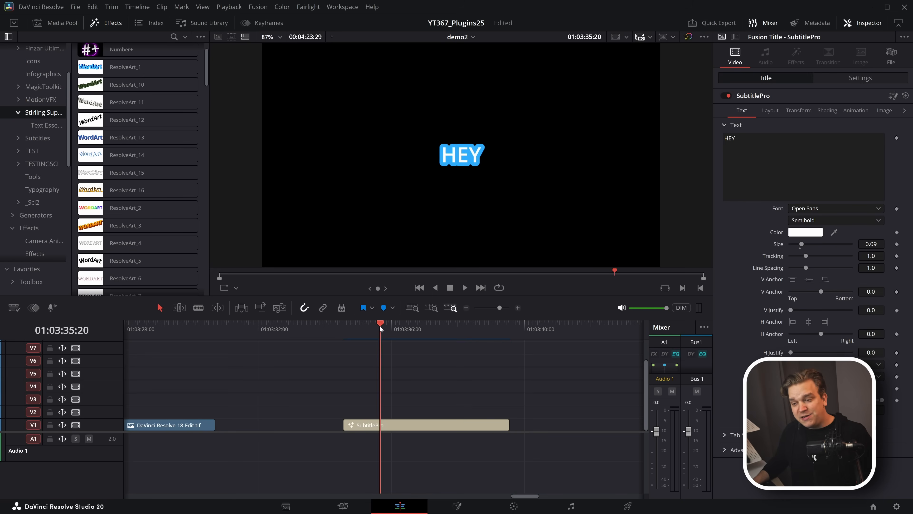
- Show the Animation settings of the SubtitlePro HEY title, then move to the dancer clip
click(395, 329)
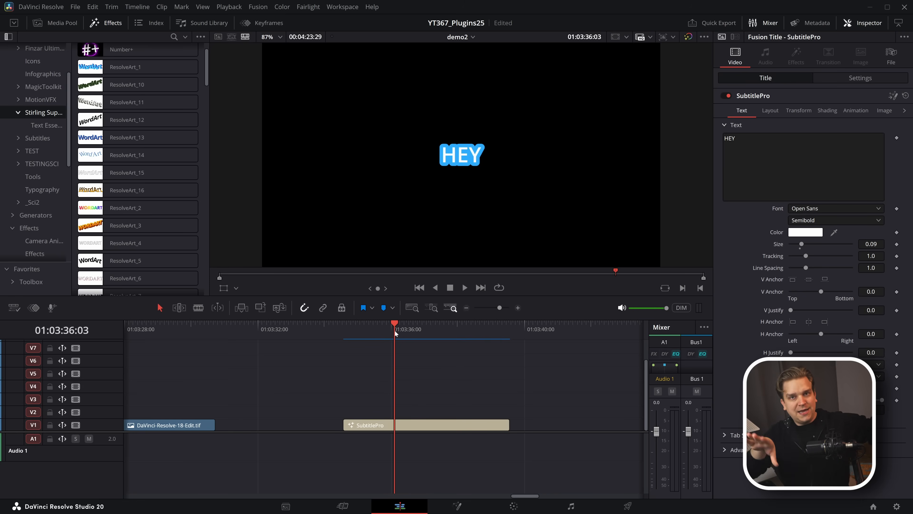
mouse_move(415, 327)
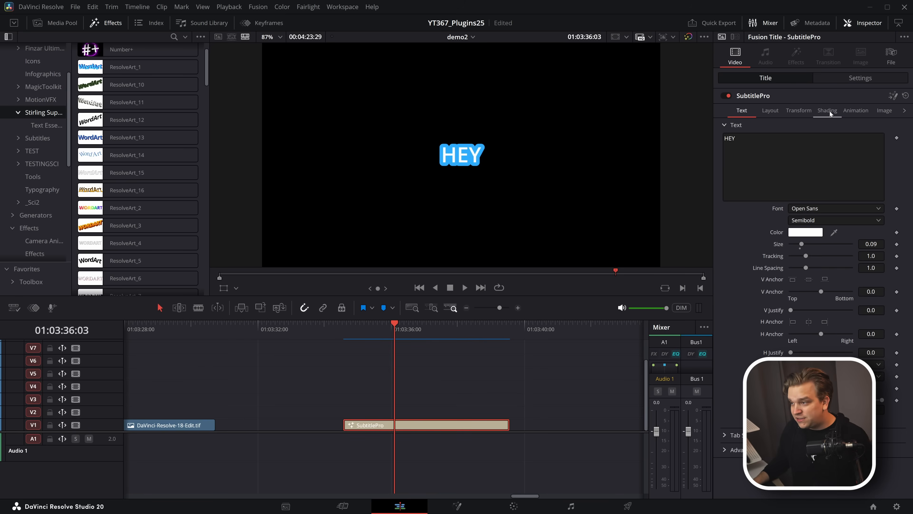
click(856, 110)
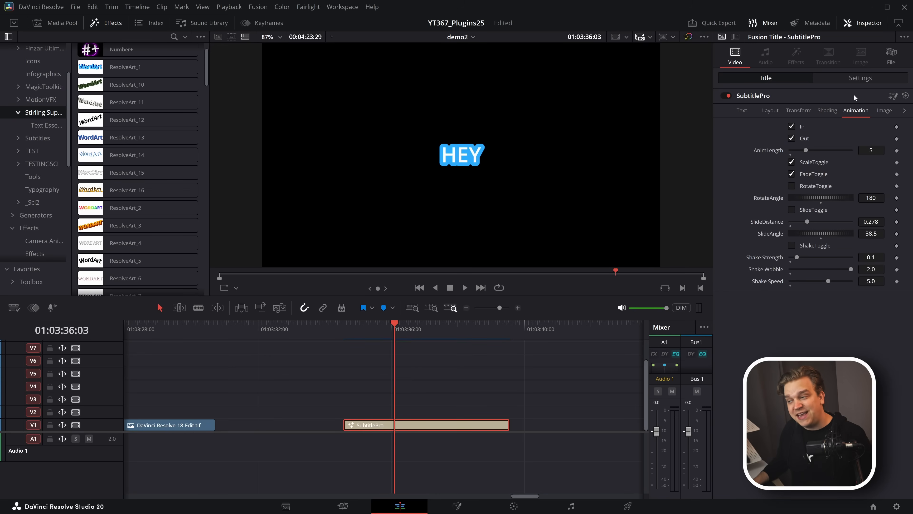
mouse_move(784, 269)
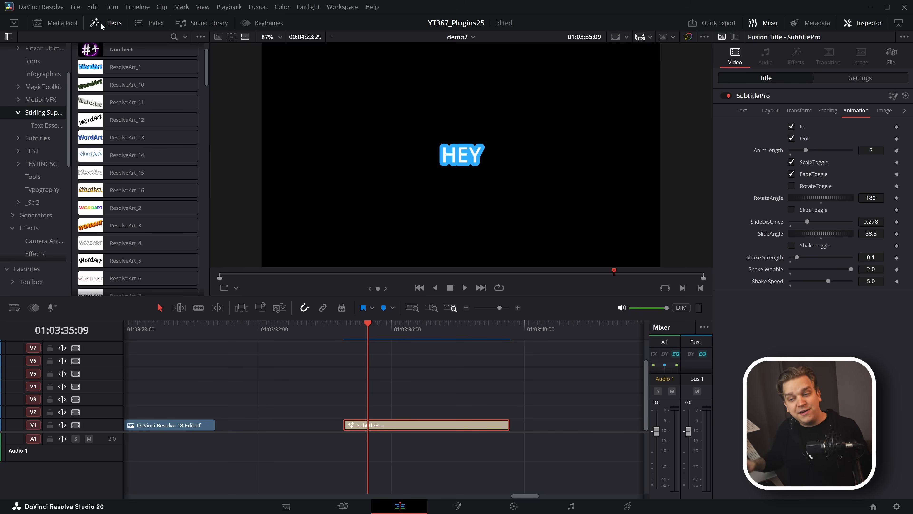
click(345, 324)
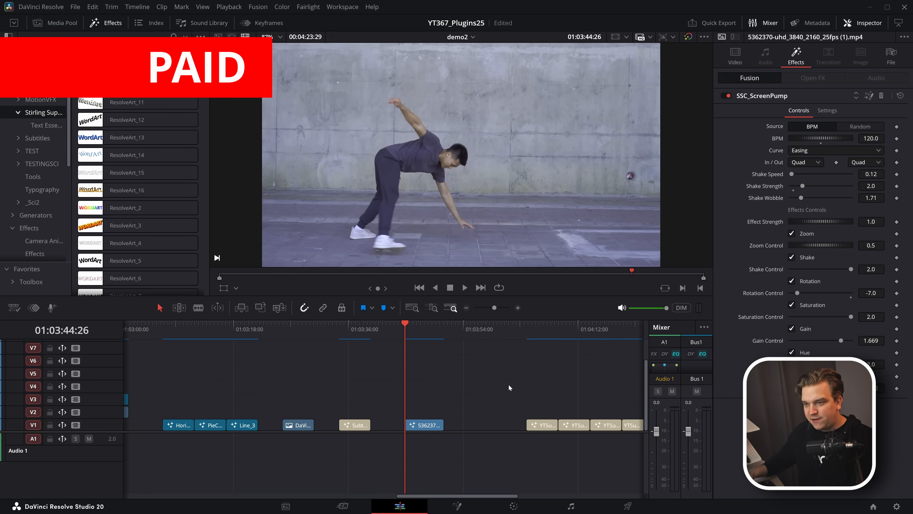
- Play the dancer clip, stop on a tinted frame and toggle the ScreenPump Shake checkbox
click(464, 287)
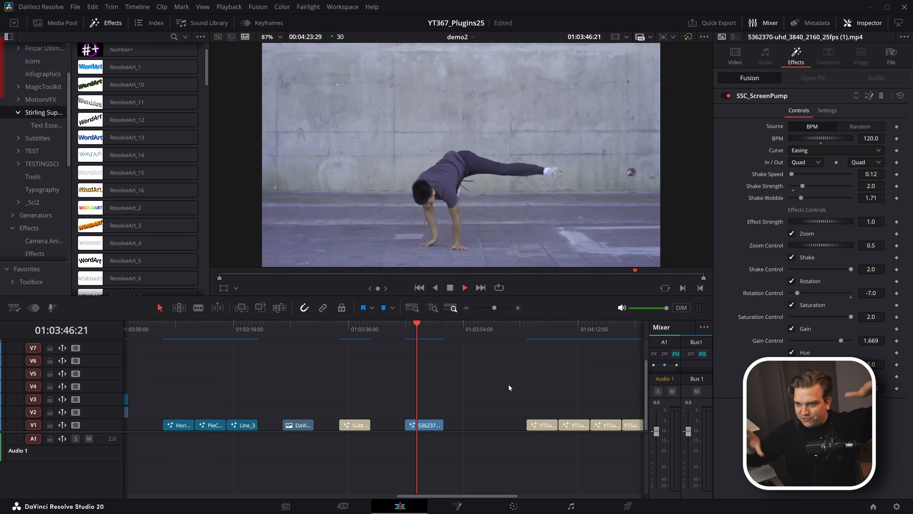
click(464, 287)
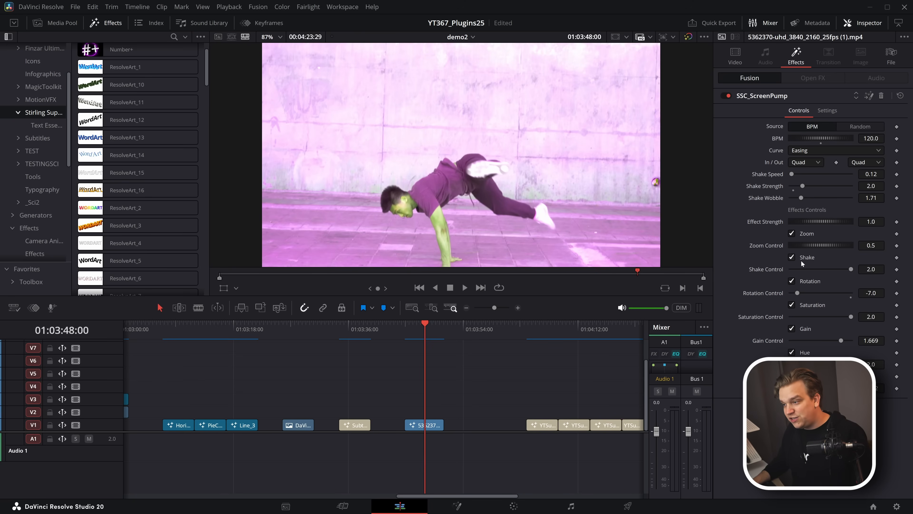
click(791, 258)
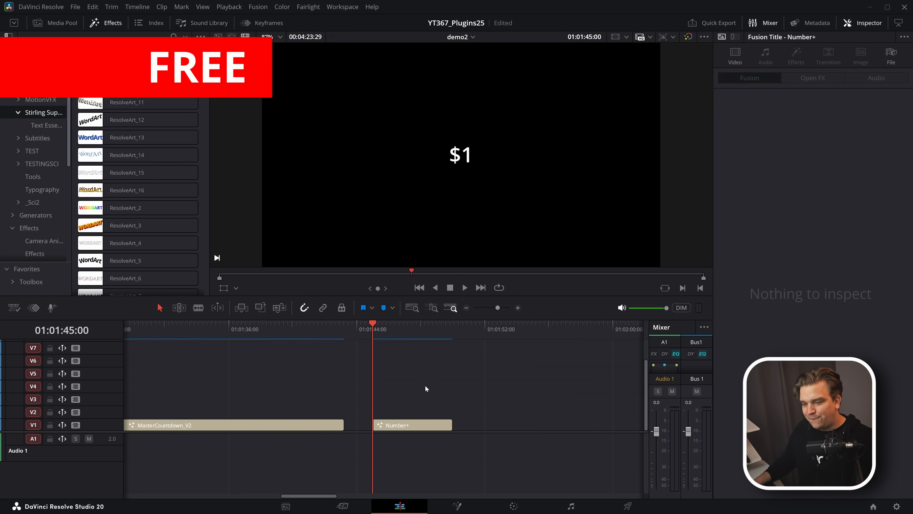
- Select the Number+ title and go to its Number value settings
click(412, 425)
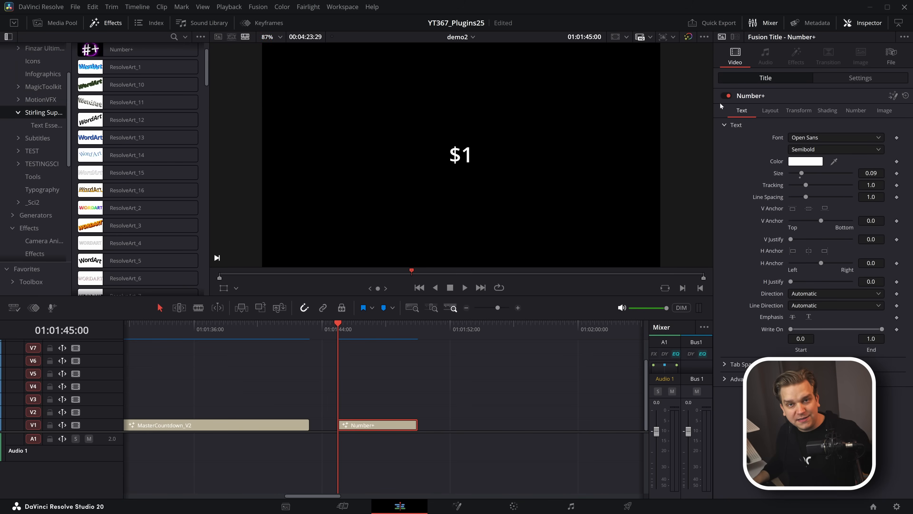
mouse_move(427, 332)
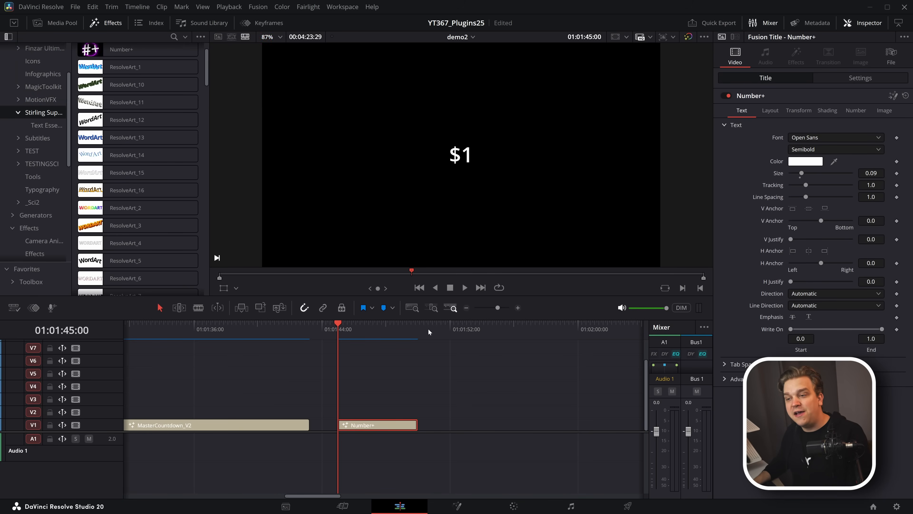
mouse_move(798, 116)
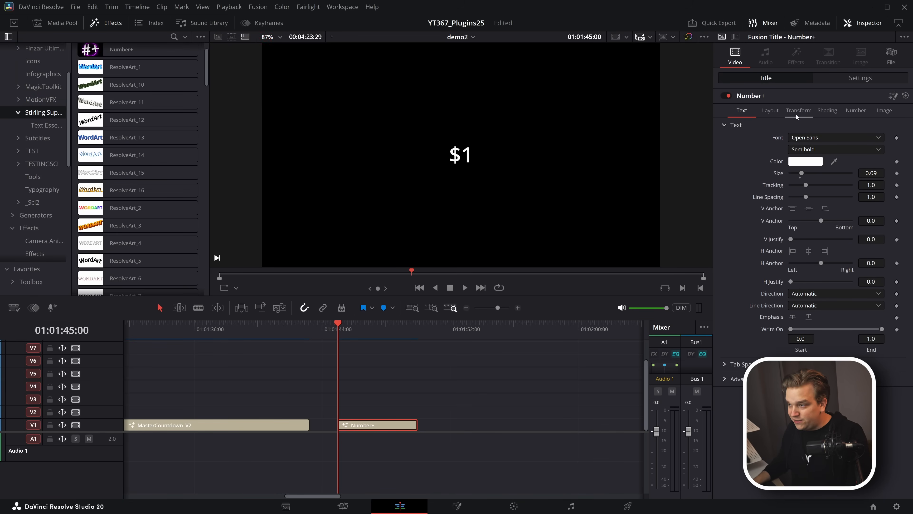
click(799, 110)
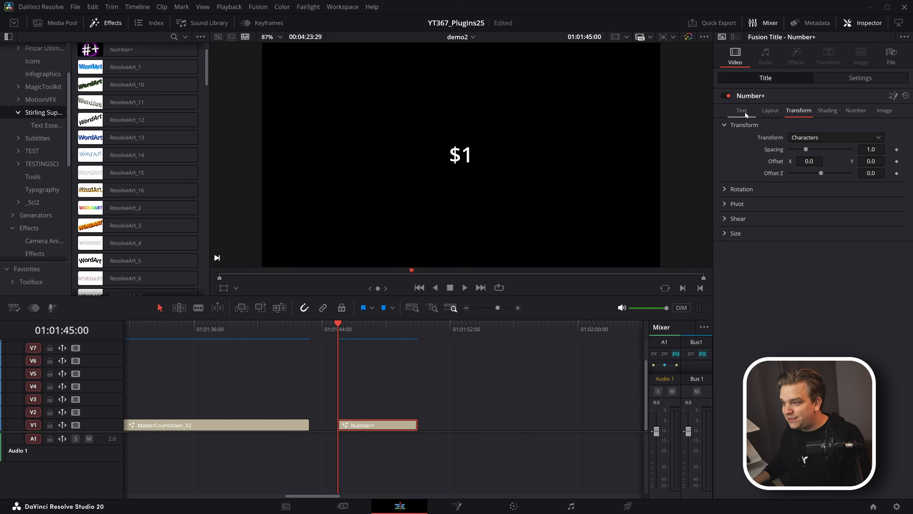
click(742, 110)
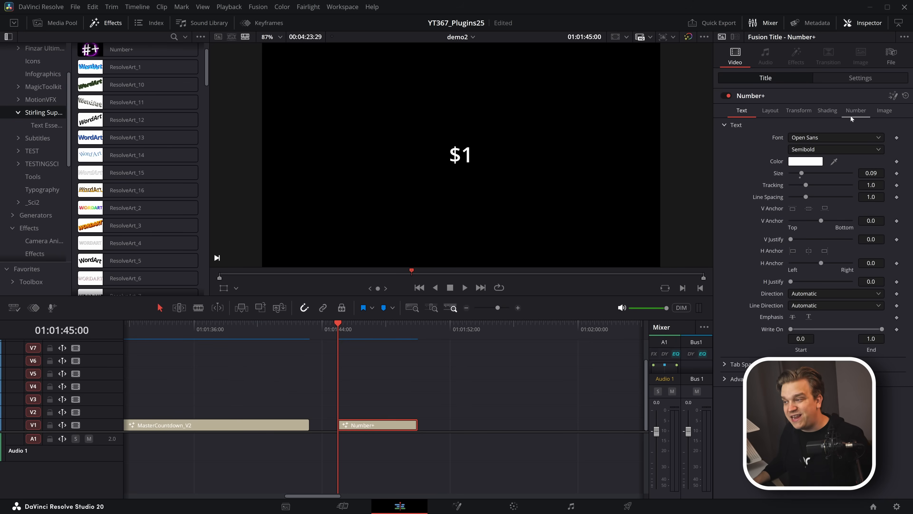
click(855, 109)
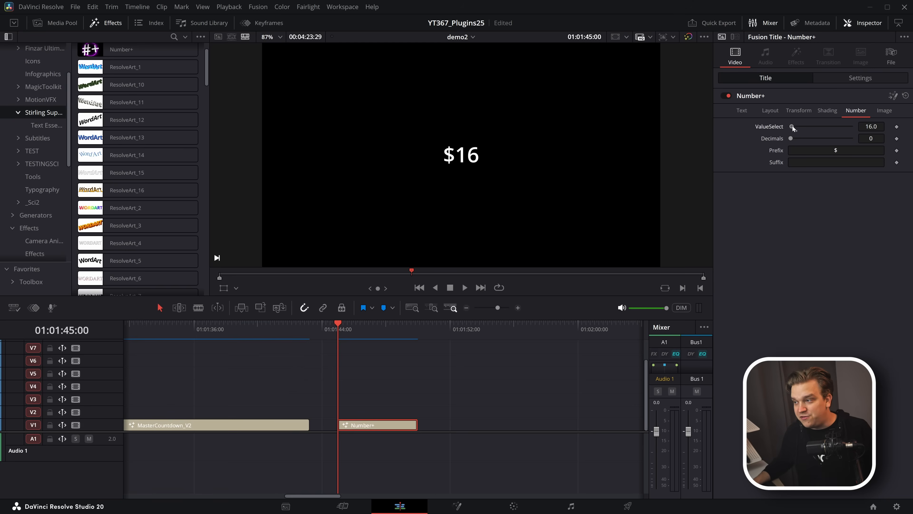
- Raise ValueSelect to about 449 and enter 'tacos' as the number's Suffix
drag(793, 126, 817, 127)
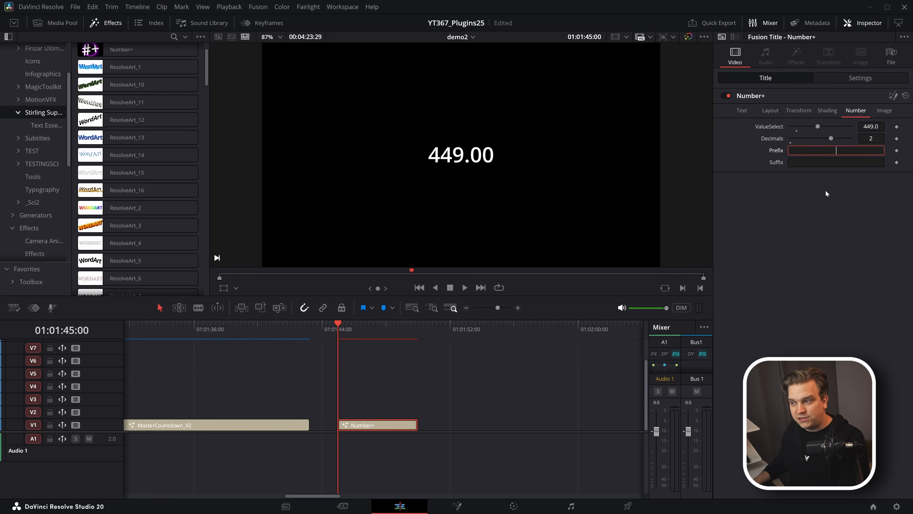
click(835, 162)
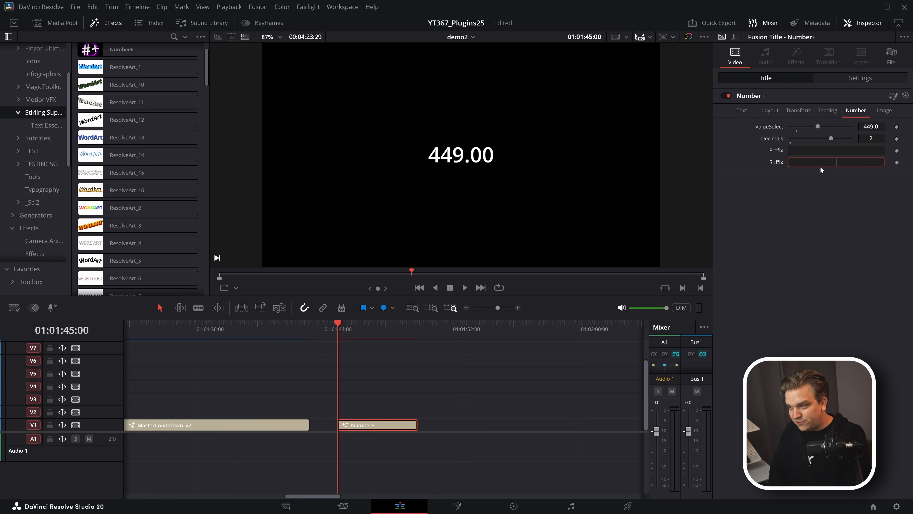
text(tacos)
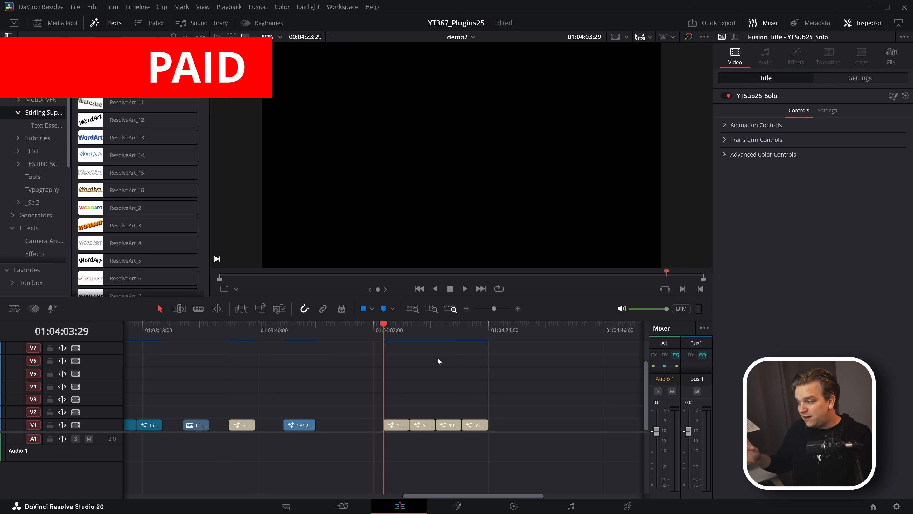
- Scrub through the YTSub25_Full and YTSub25_Combo titles, ending at the combo's start
click(464, 288)
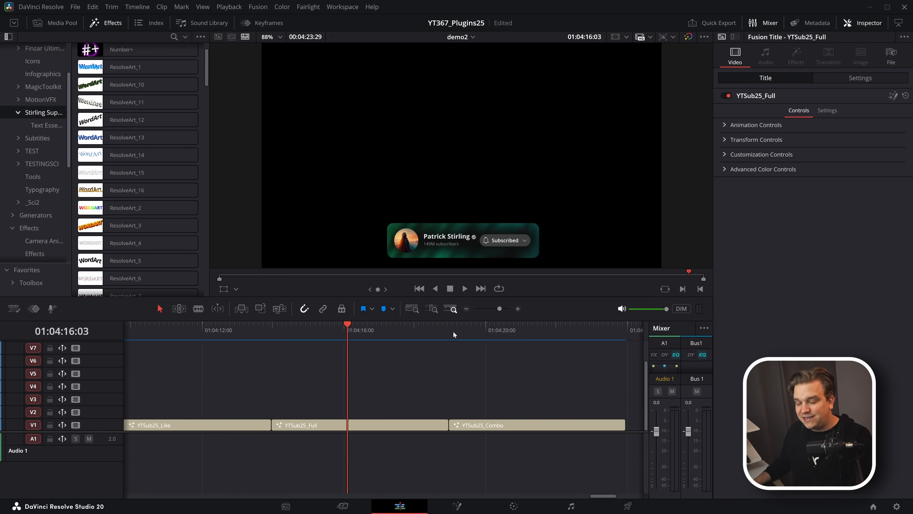
click(464, 288)
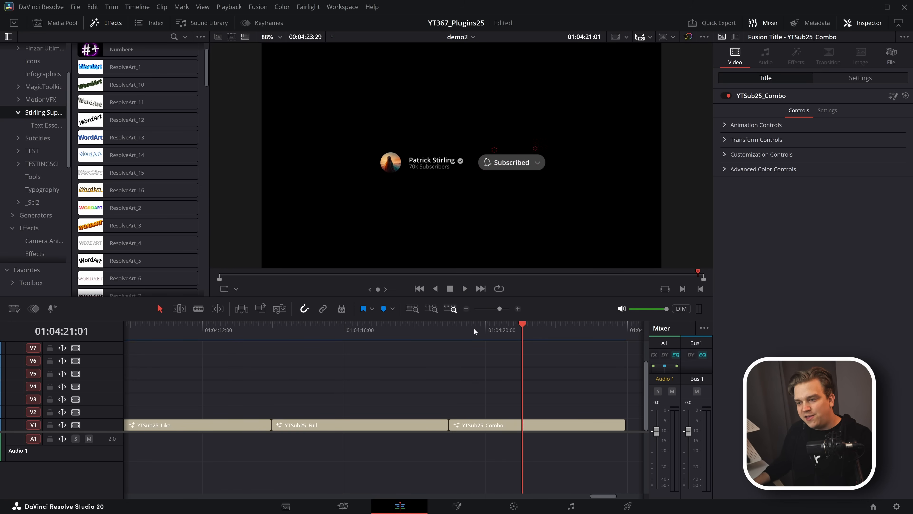
click(450, 324)
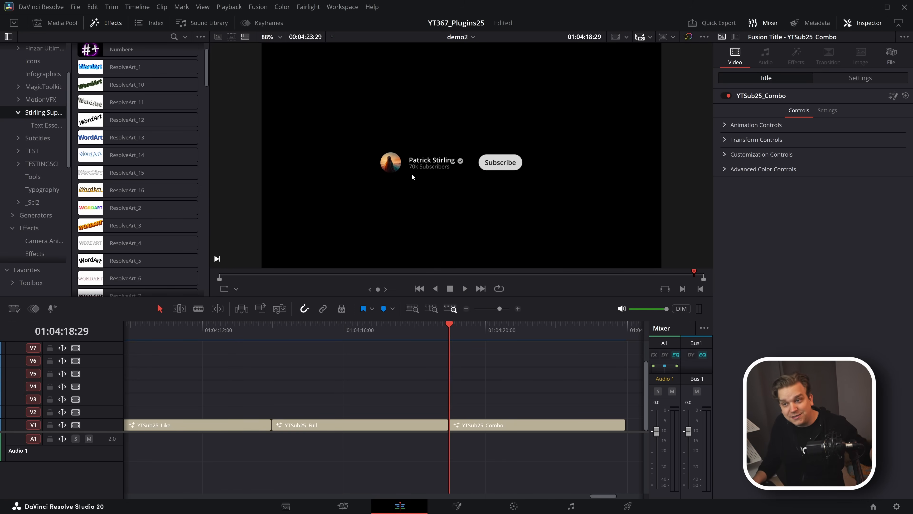